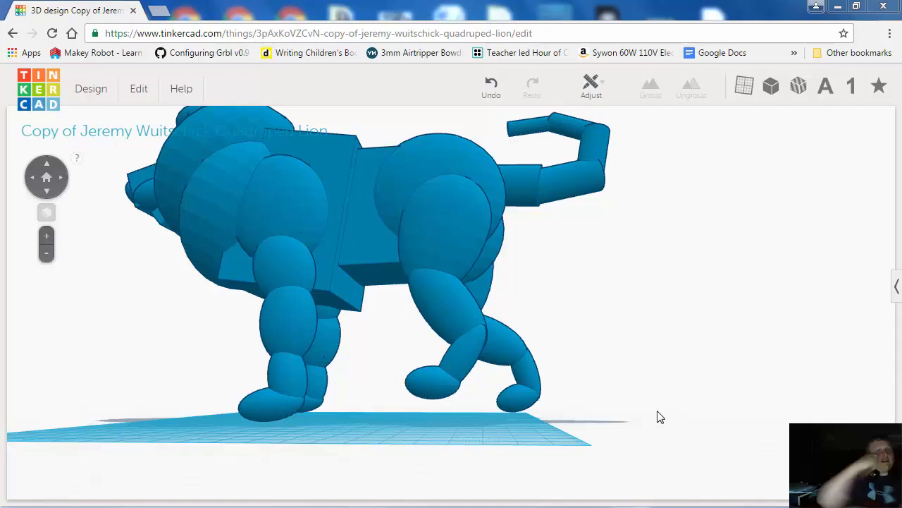
mouse_move(673, 360)
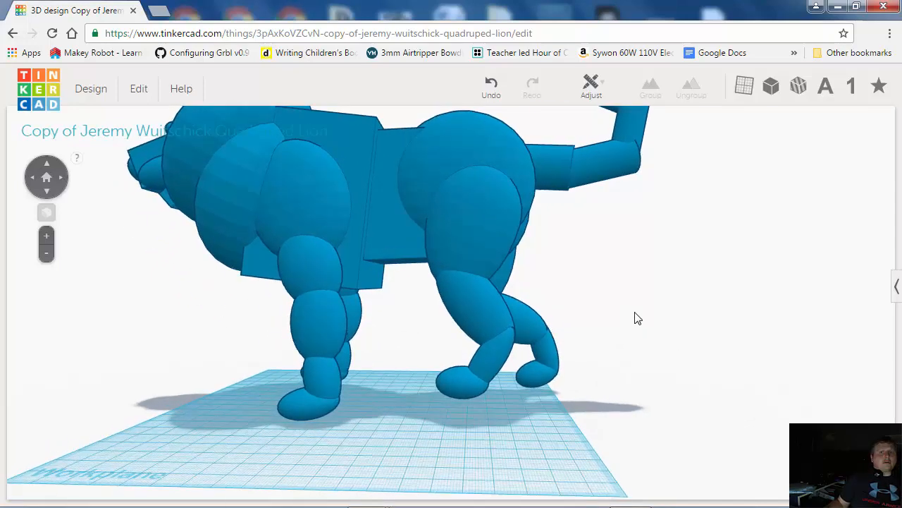
- Orbit around the lion from front and side, then select it to read its 2.07 mm elevation
left_click_drag(638, 317, 654, 291)
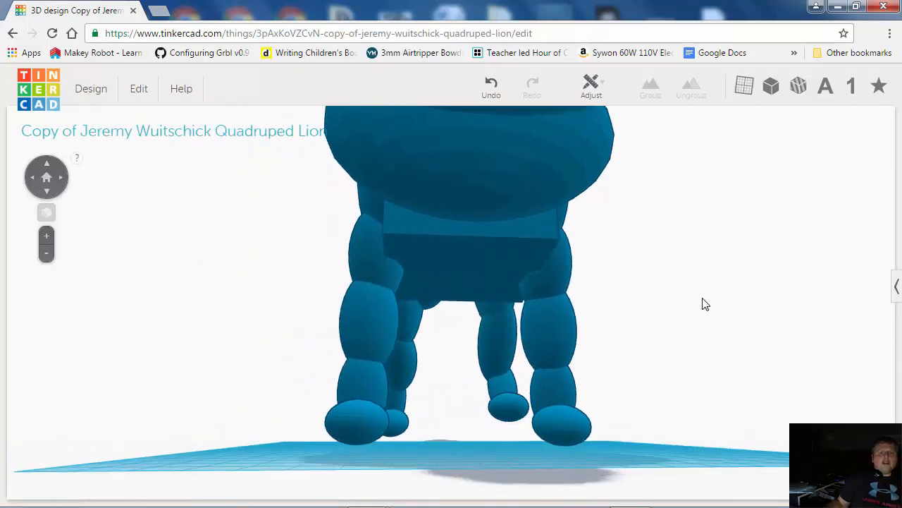
left_click_drag(705, 303, 465, 363)
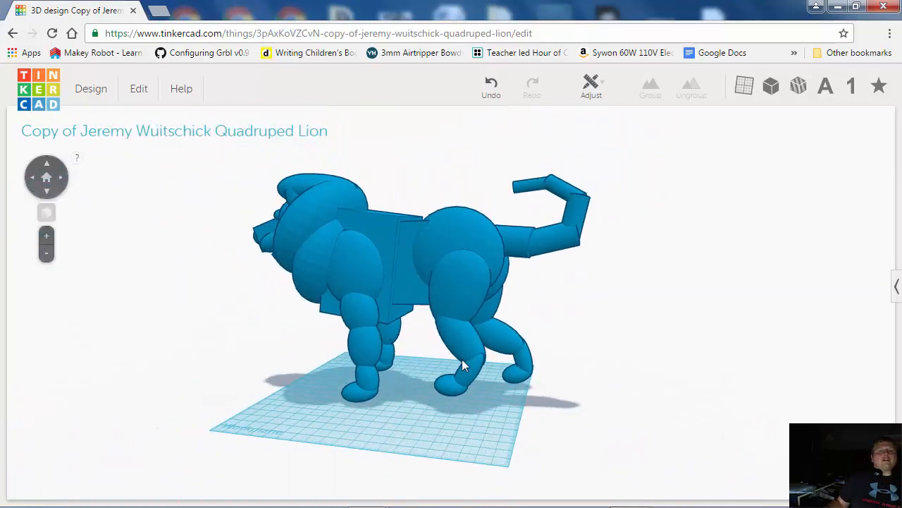
left_click_drag(464, 365, 491, 317)
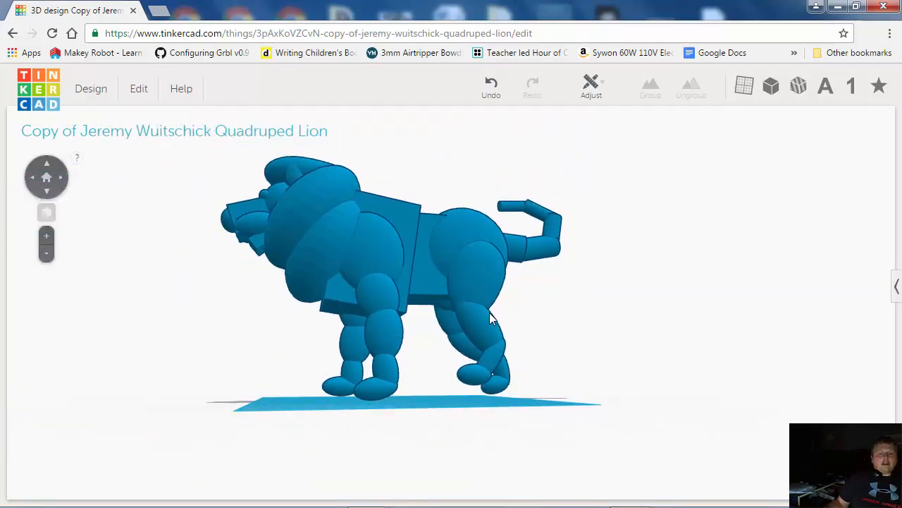
left_click(491, 317)
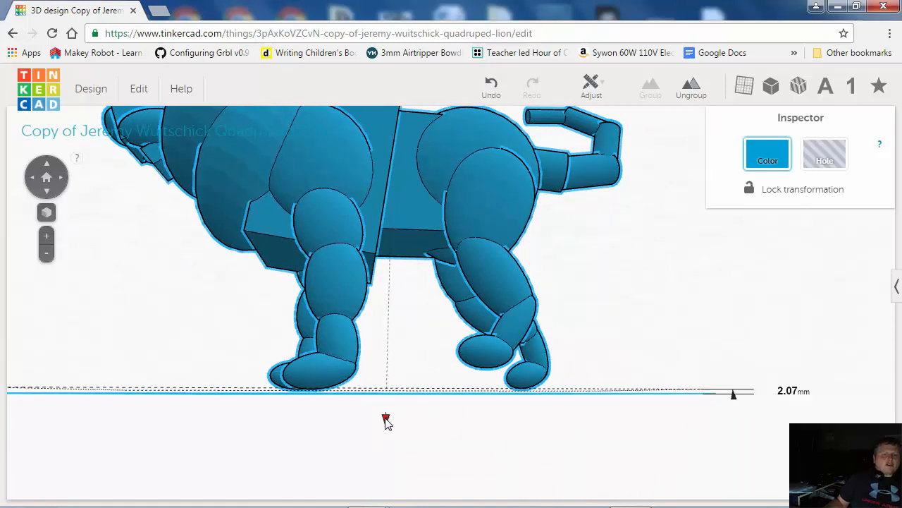
- Drag the lion down until its feet touch the workplane, checking from below
left_click_drag(734, 394, 733, 394)
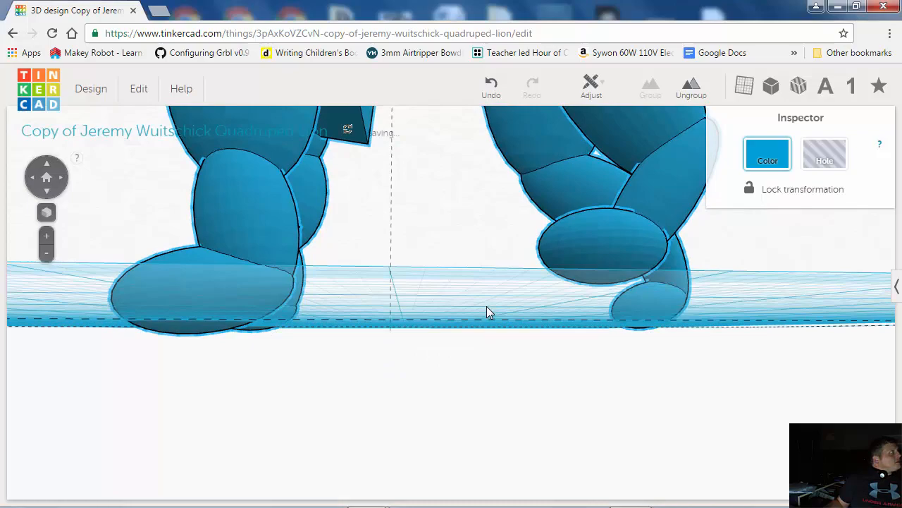
left_click_drag(491, 311, 652, 389)
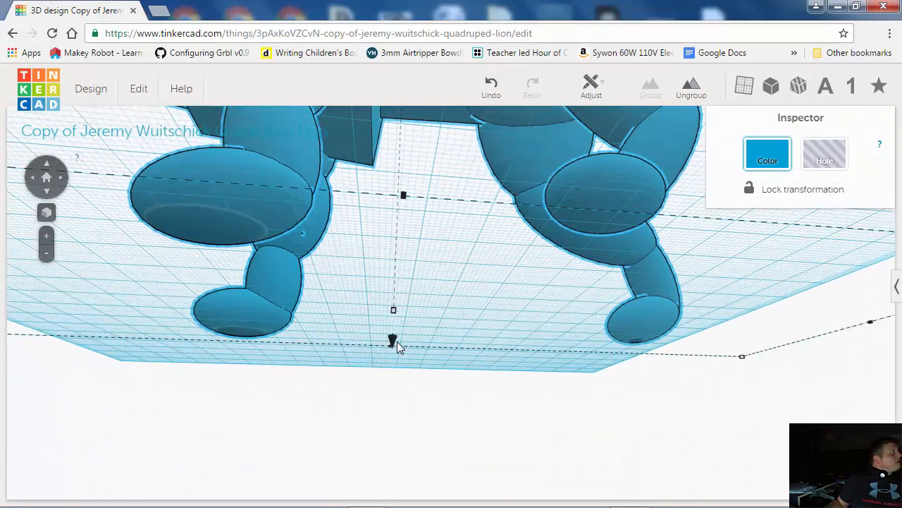
left_click_drag(394, 339, 392, 347)
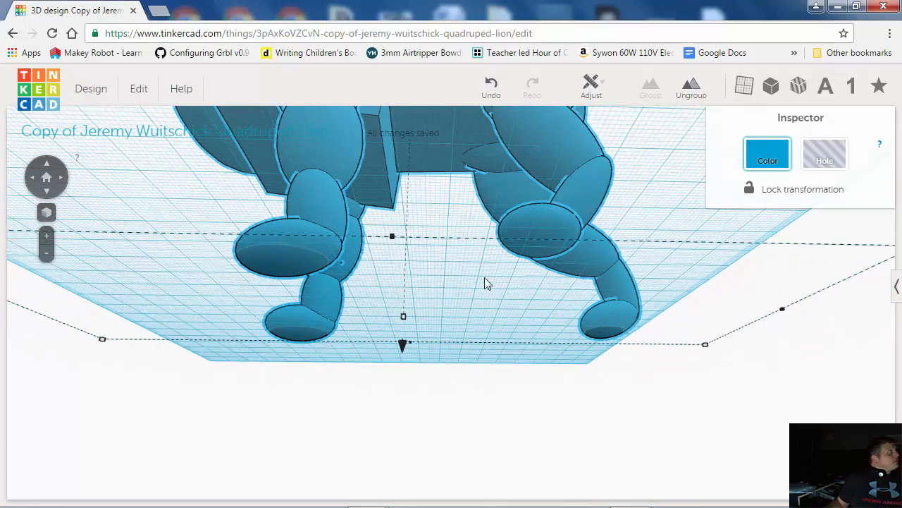
left_click(594, 392)
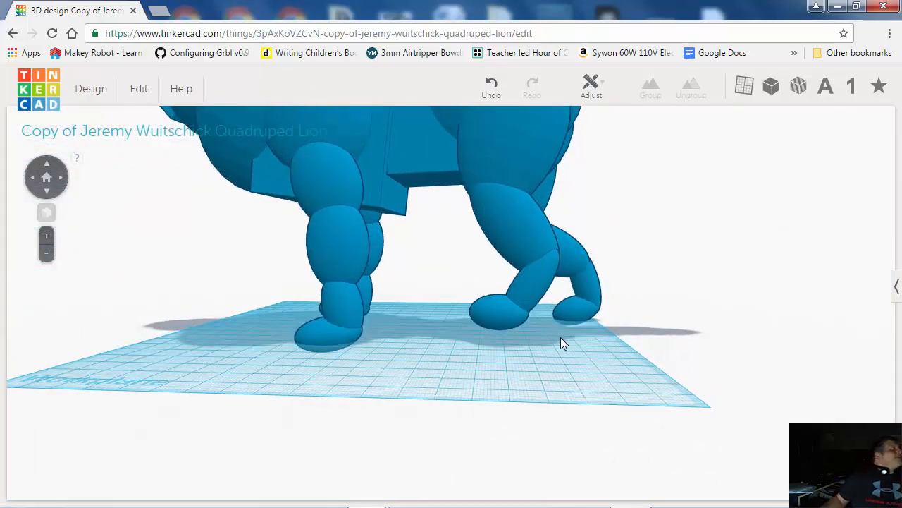
- Orbit to verify the feet sit on the workplane, briefly reselecting the lion
left_click_drag(564, 342, 535, 359)
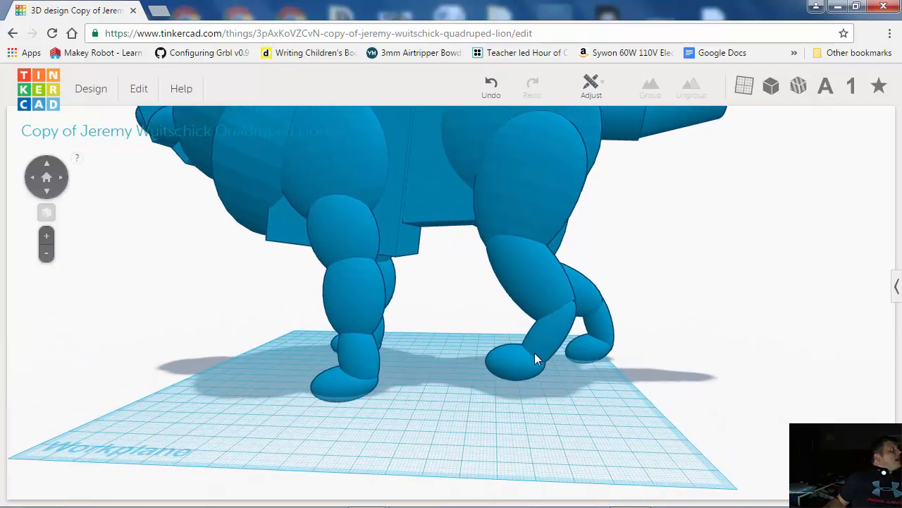
left_click(536, 360)
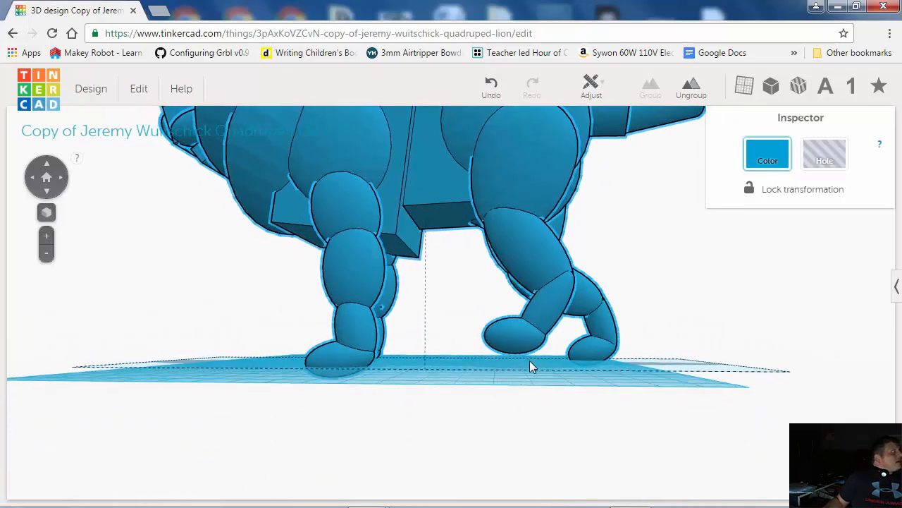
left_click(530, 365)
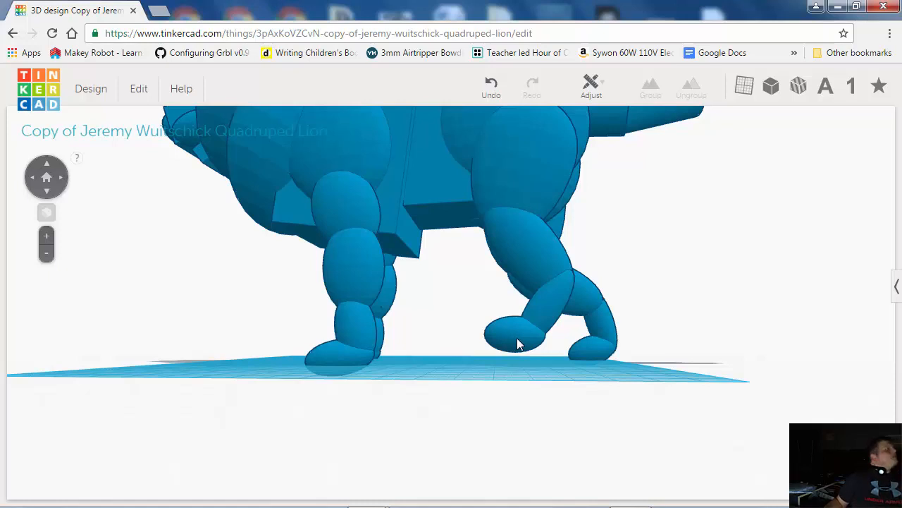
mouse_move(552, 304)
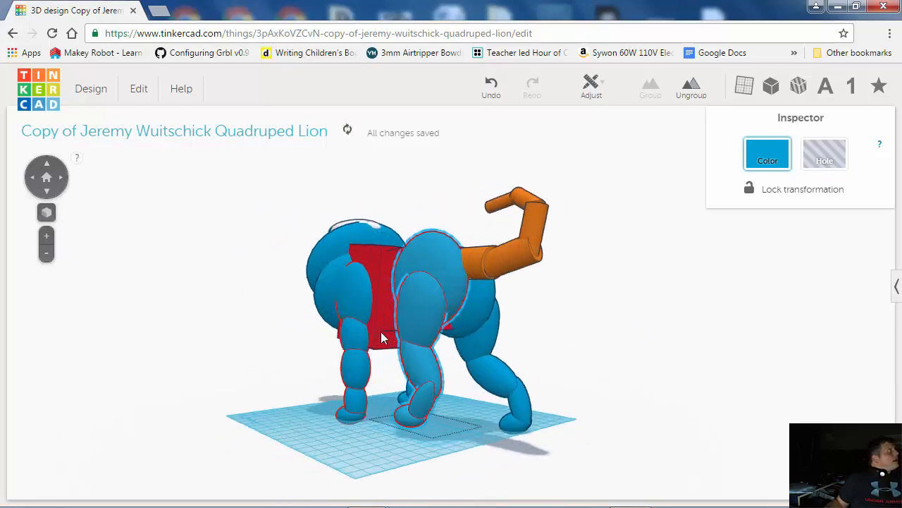
- Select a back leg piece and inspect the feet against the workplane from below and above
left_click_drag(384, 337, 430, 215)
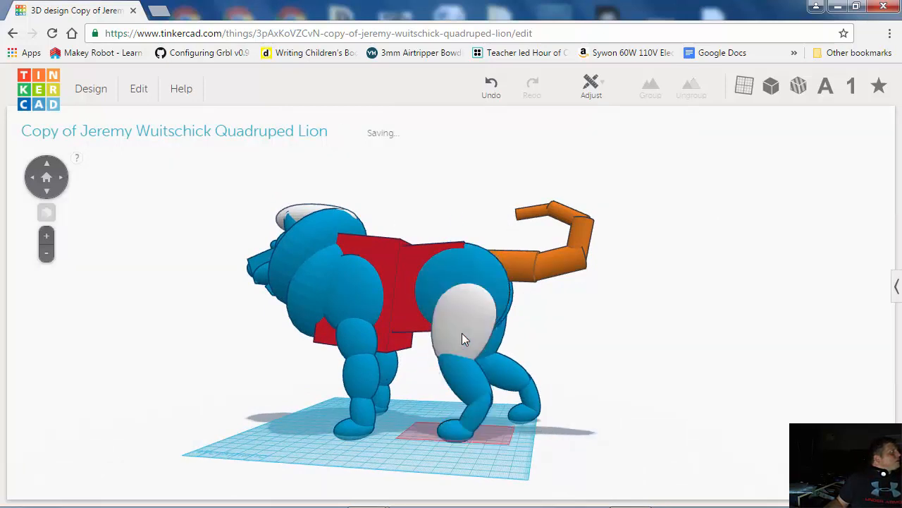
left_click(464, 325)
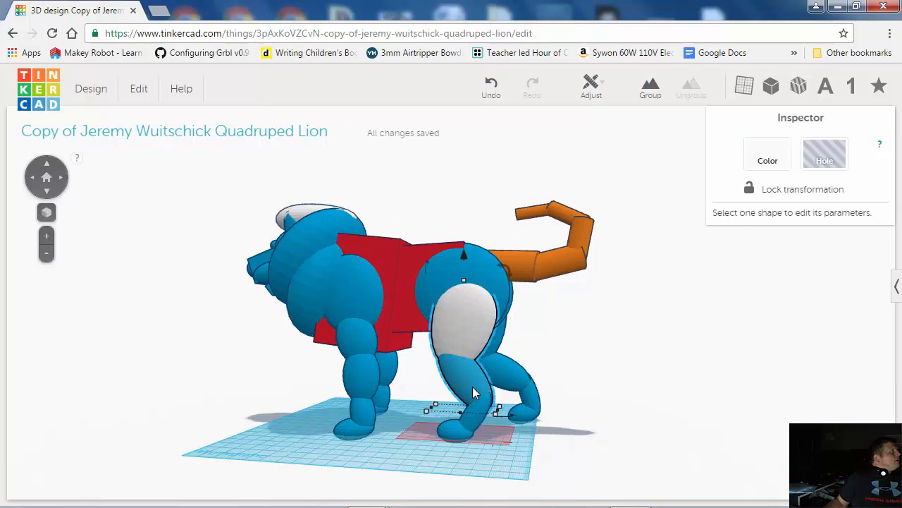
left_click_drag(462, 406, 470, 434)
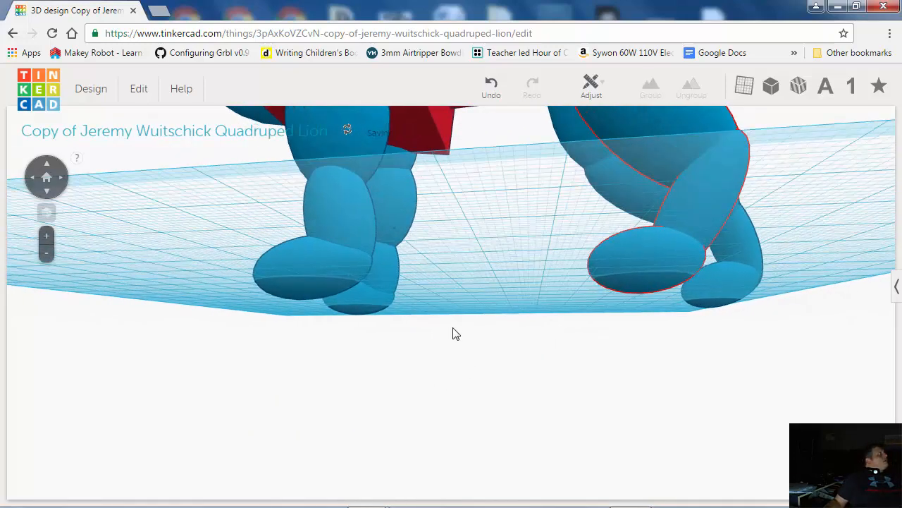
left_click_drag(454, 332, 336, 316)
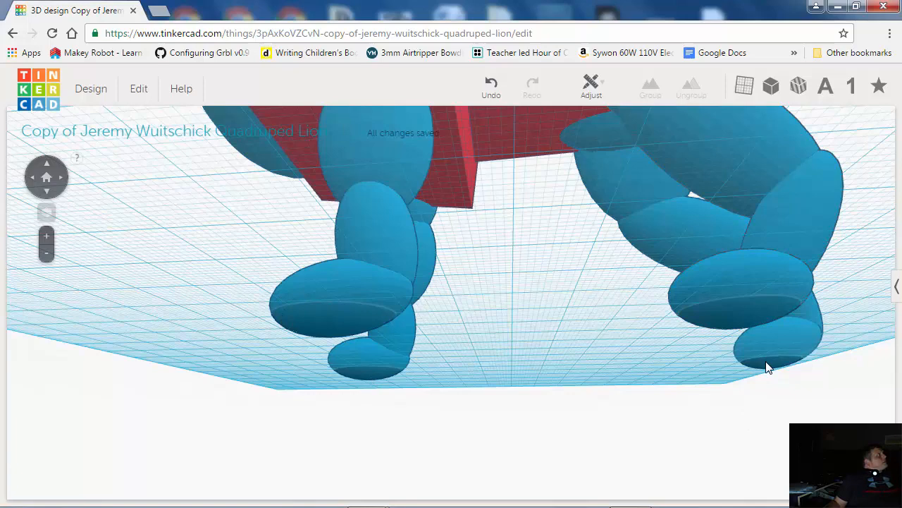
left_click_drag(768, 367, 564, 444)
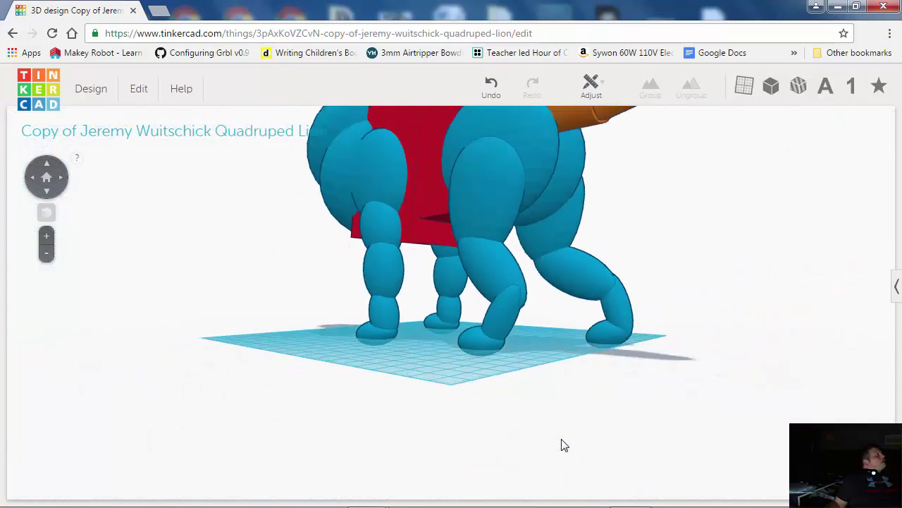
- Add a Box, make it a Hole, stretch it into a wide slab and lower it under the lion's feet
left_click_drag(564, 445, 557, 395)
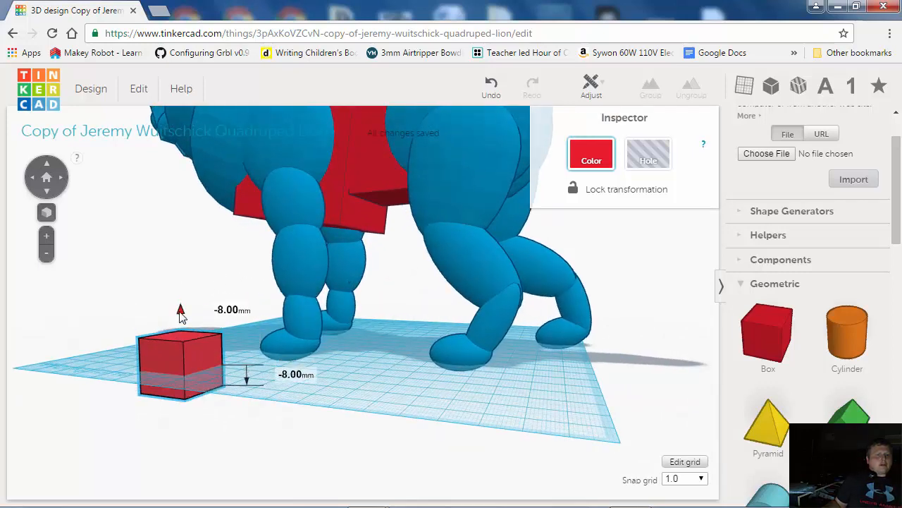
left_click_drag(181, 310, 180, 343)
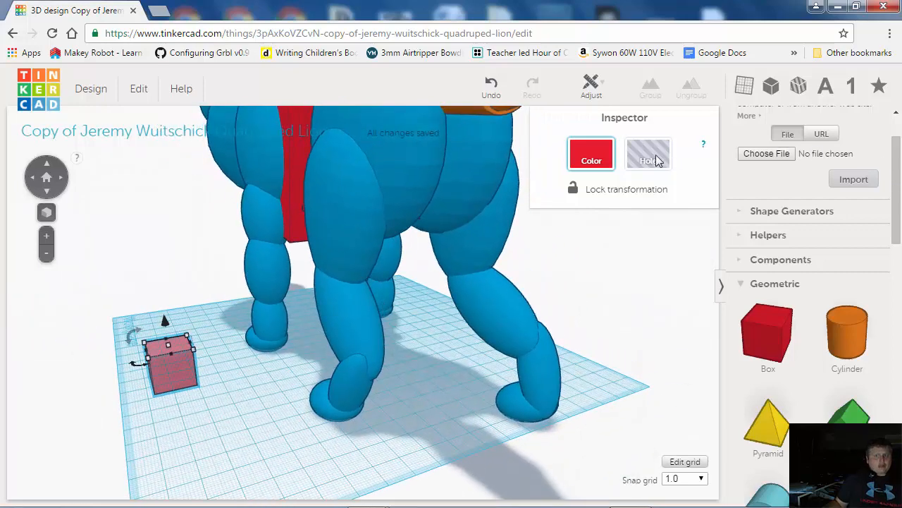
left_click(649, 154)
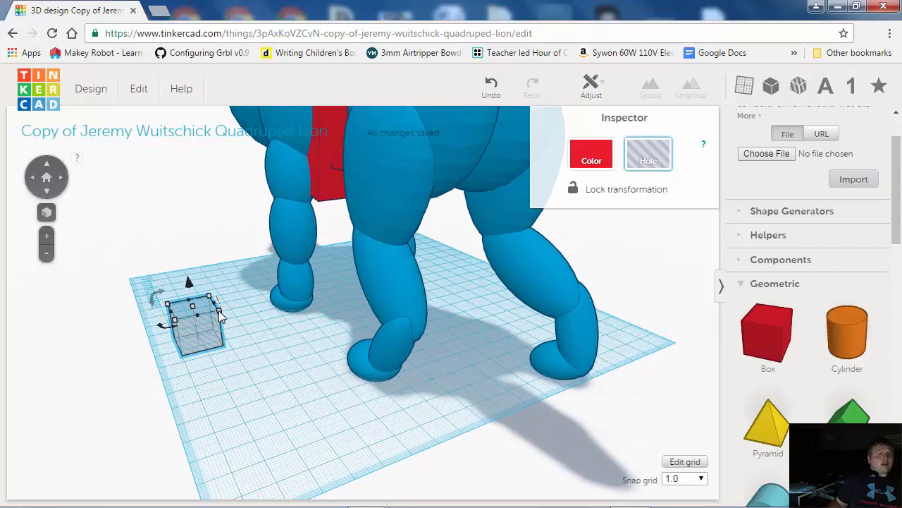
left_click_drag(212, 318, 627, 378)
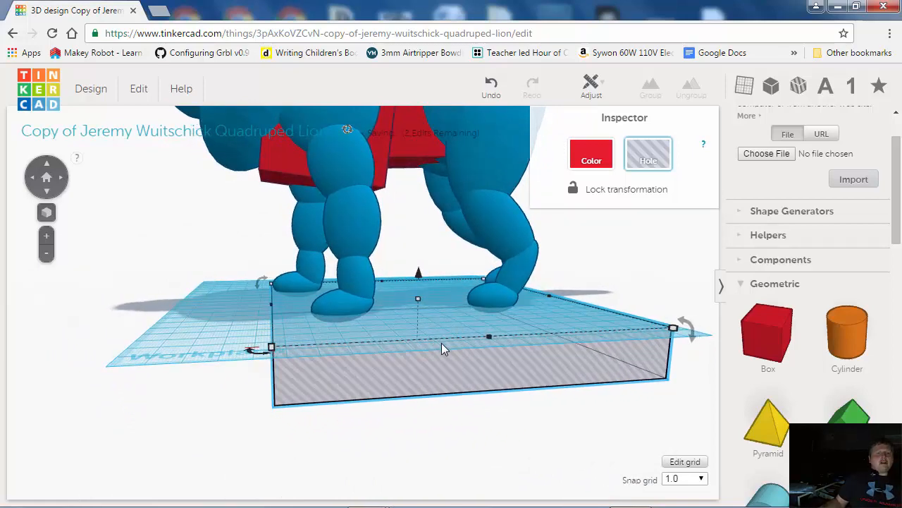
left_click_drag(444, 350, 346, 416)
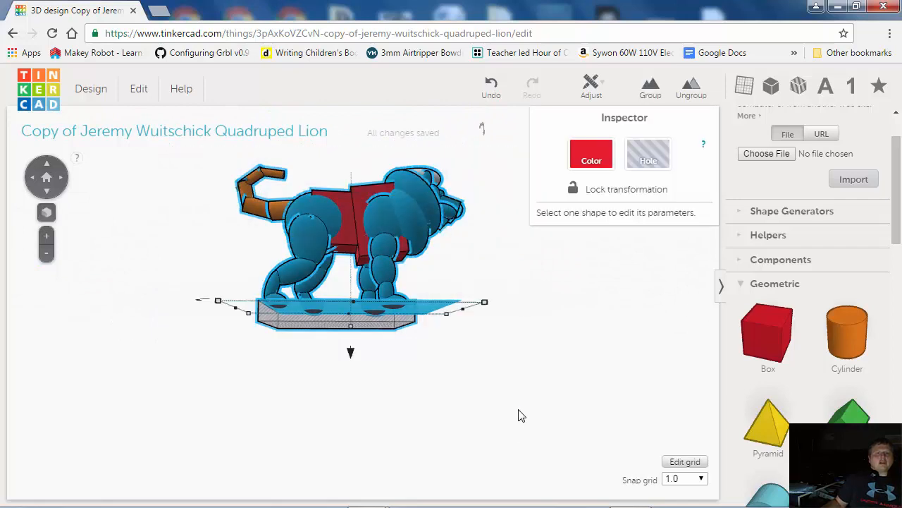
left_click(592, 152)
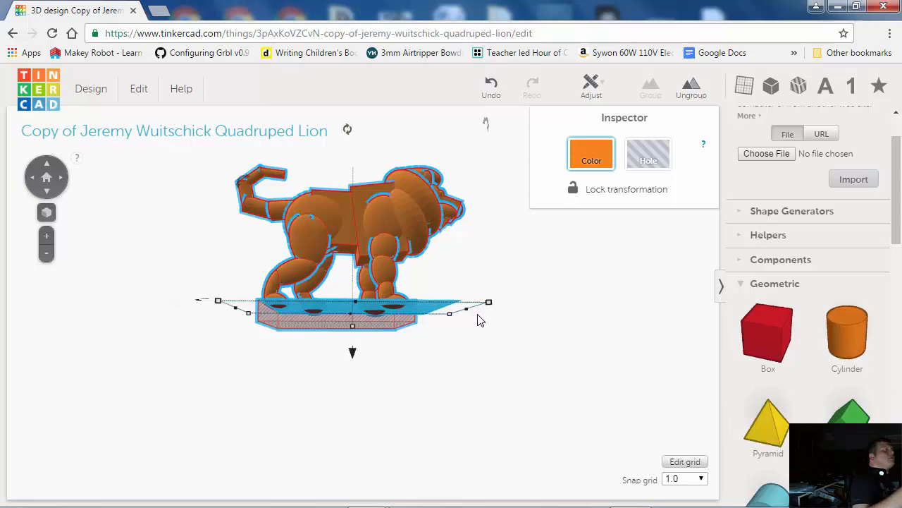
left_click(446, 318)
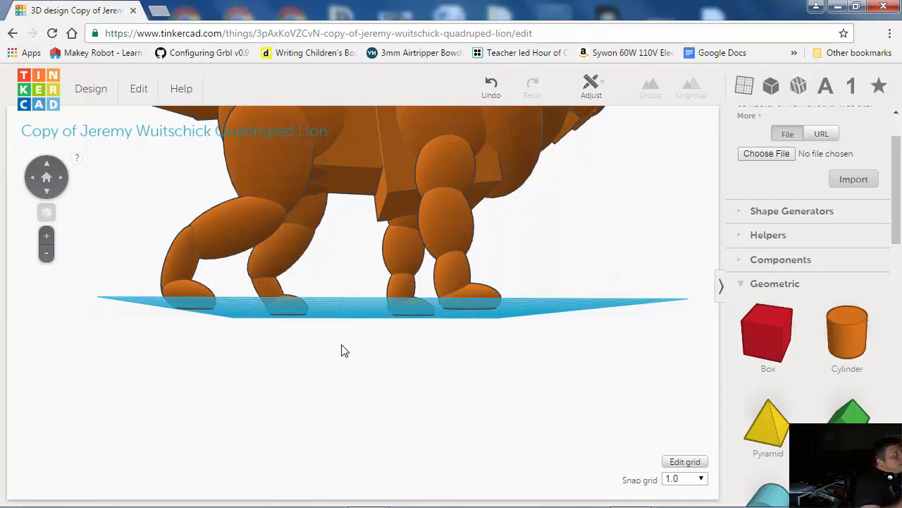
mouse_move(387, 204)
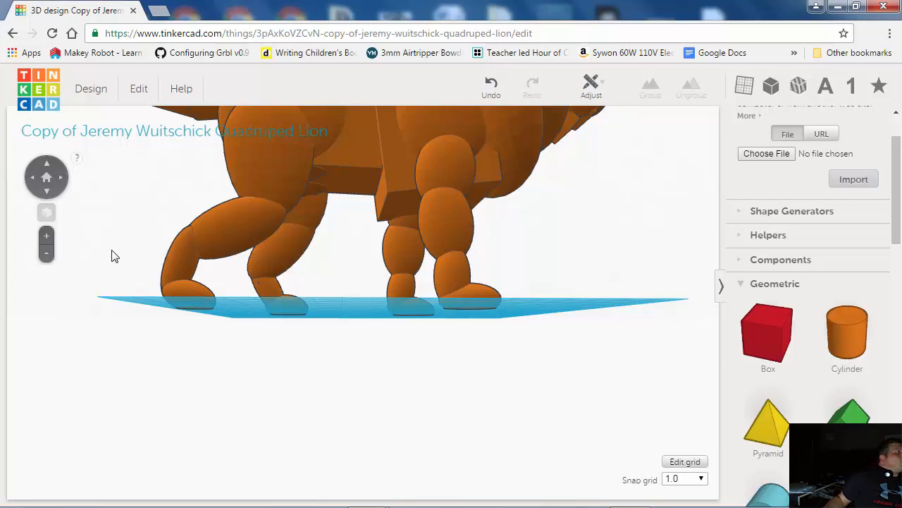
mouse_move(120, 263)
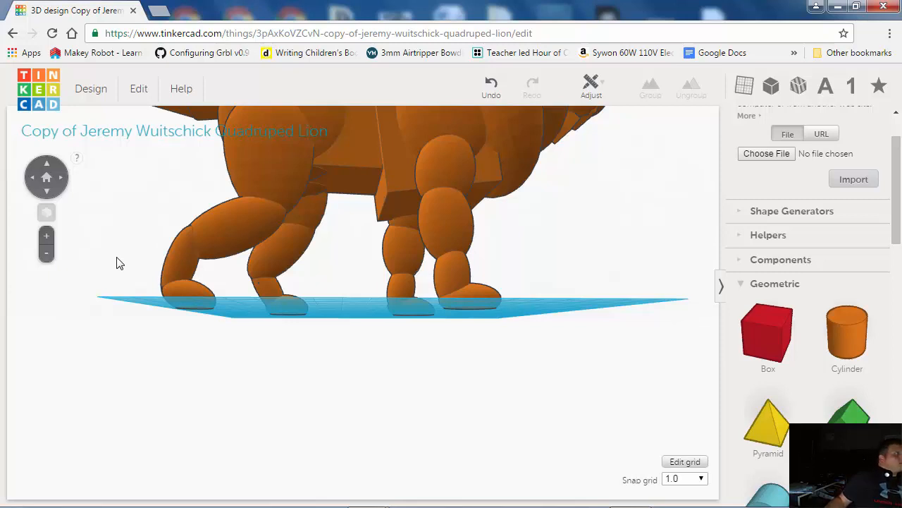
mouse_move(124, 265)
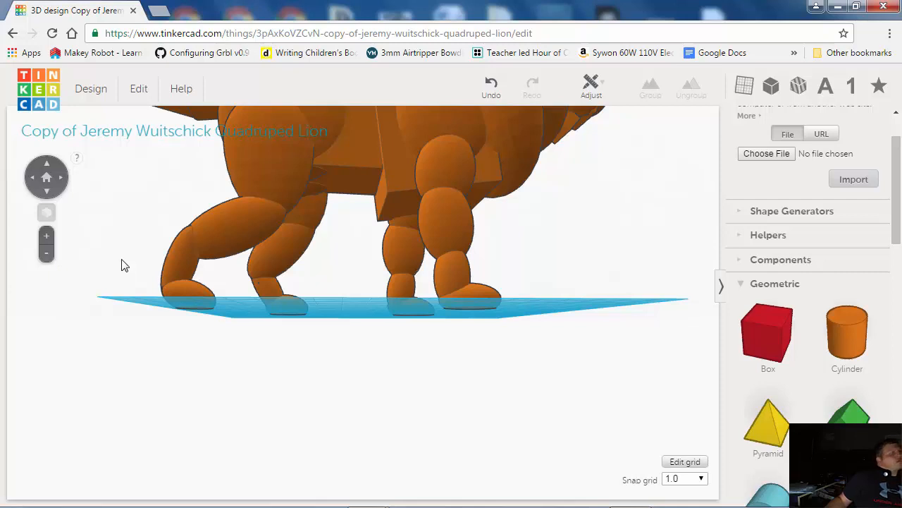
mouse_move(115, 271)
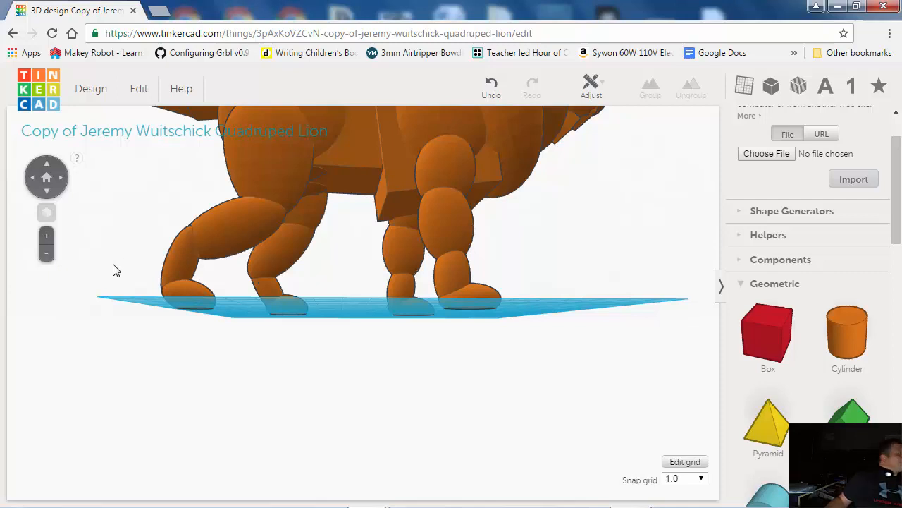
mouse_move(117, 300)
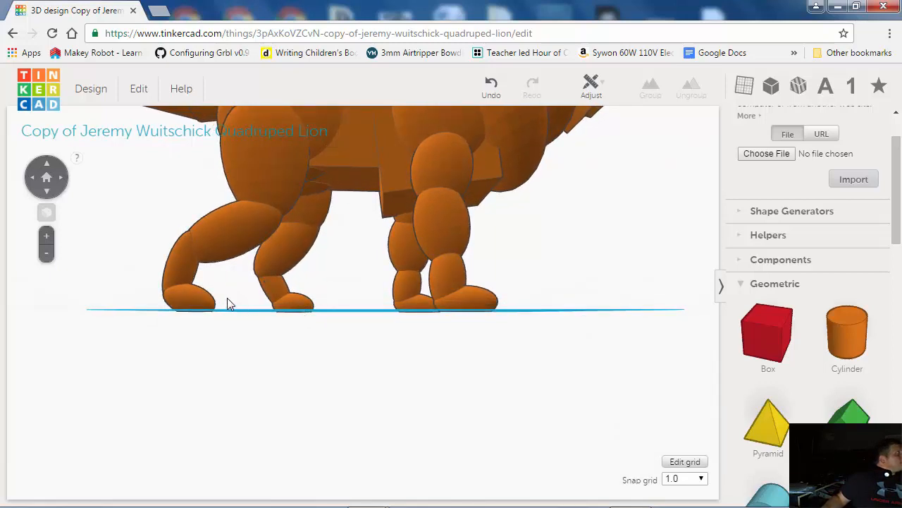
mouse_move(423, 305)
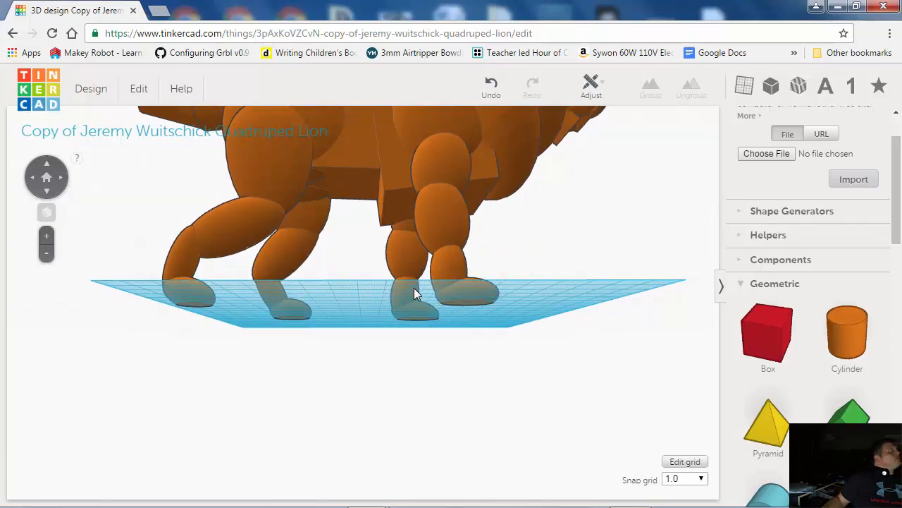
mouse_move(423, 294)
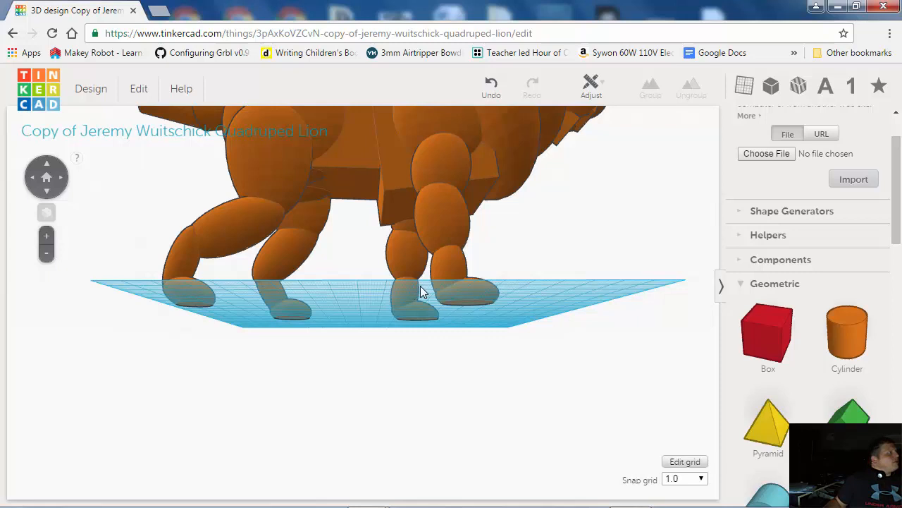
mouse_move(429, 309)
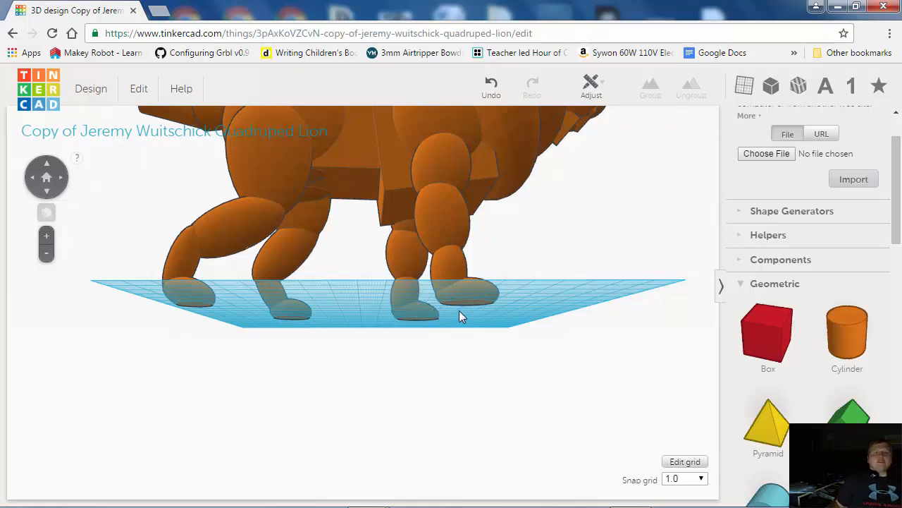
left_click_drag(458, 317, 581, 295)
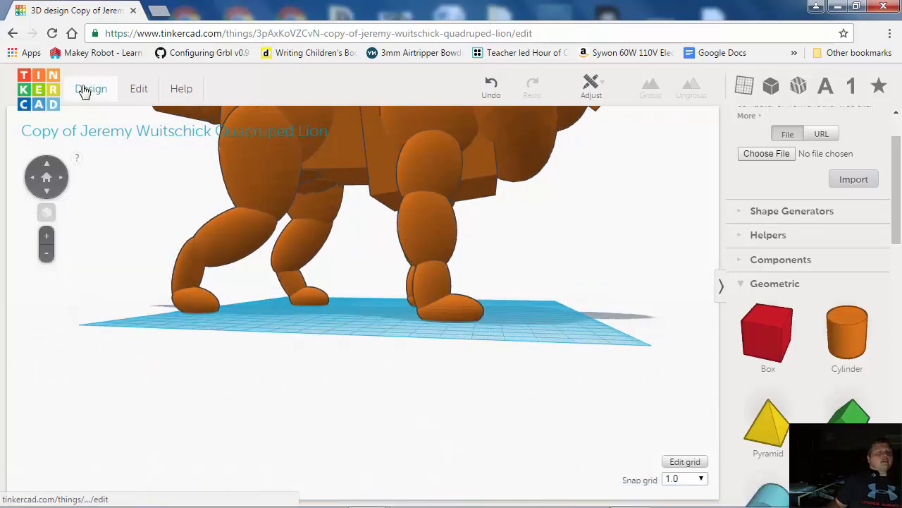
left_click(90, 88)
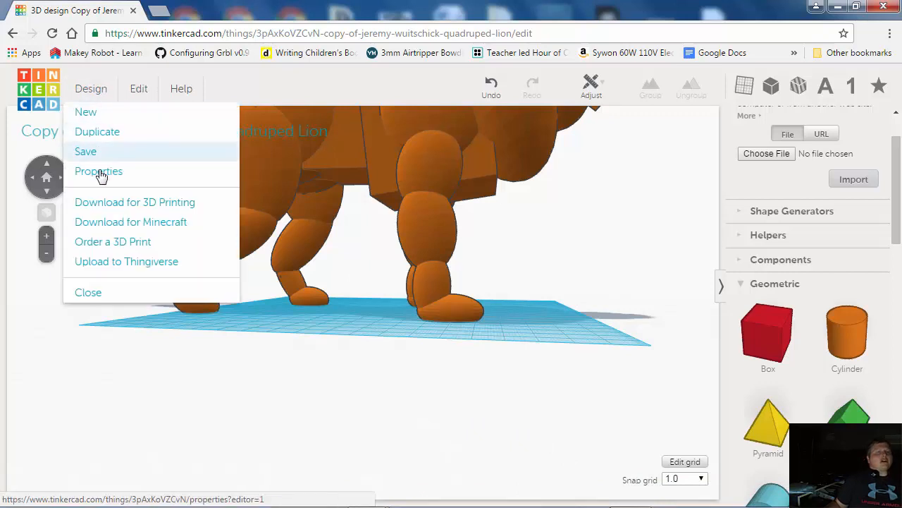
left_click(99, 172)
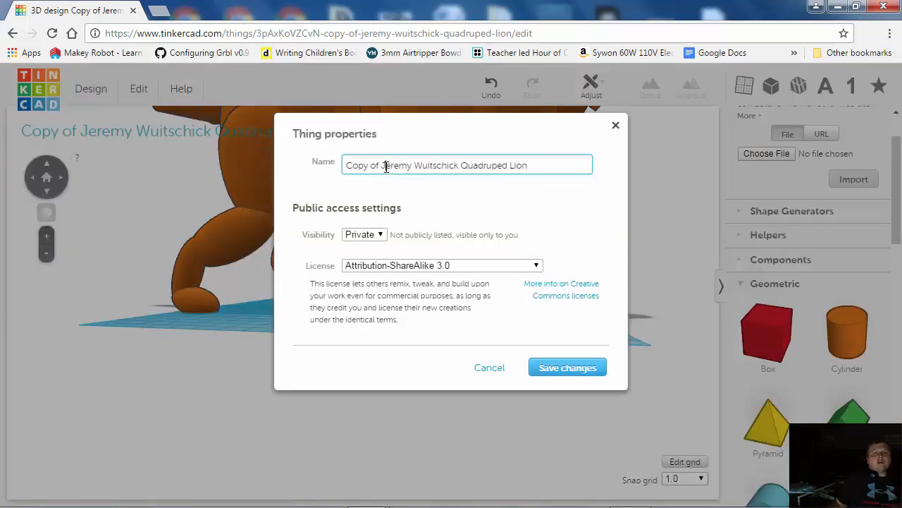
double_click(361, 165)
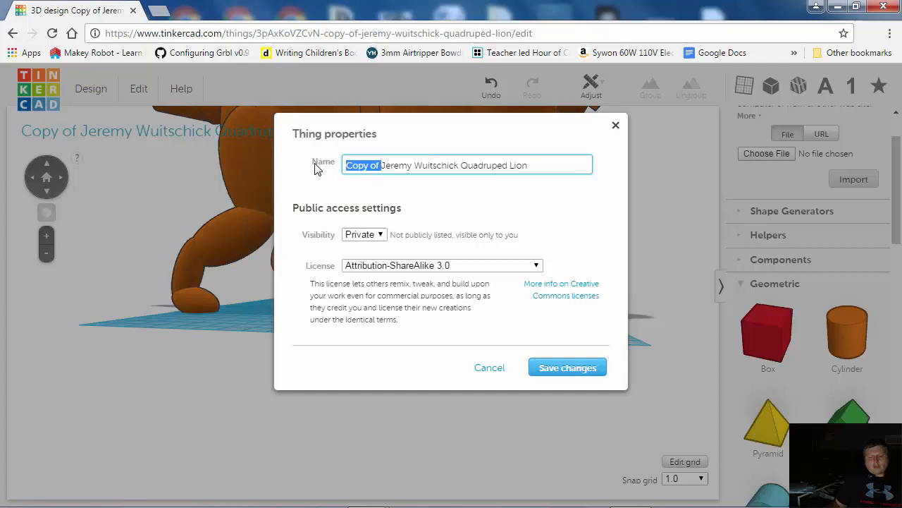
key("Delete")
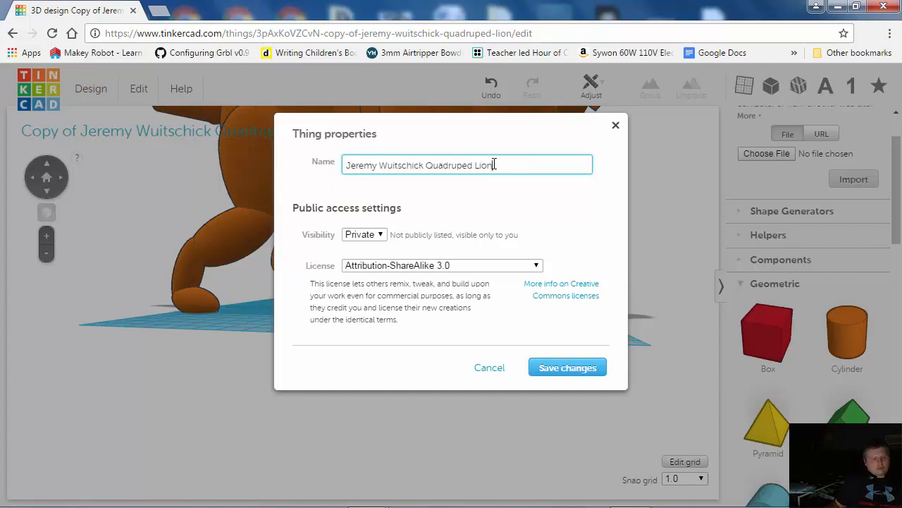
type("2")
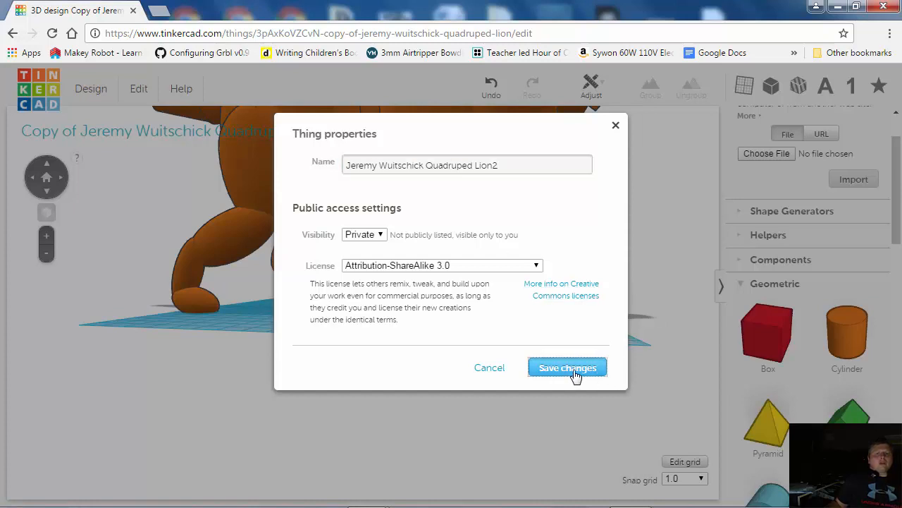
left_click(567, 367)
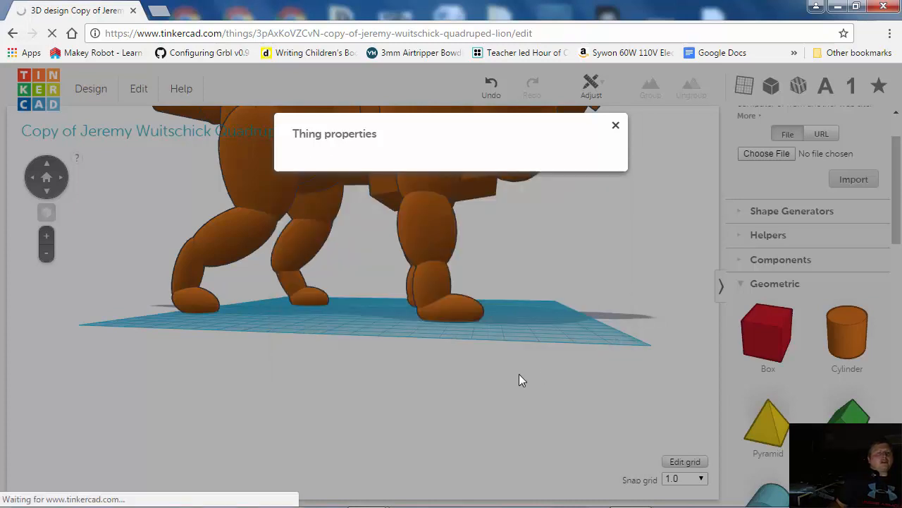
left_click(615, 124)
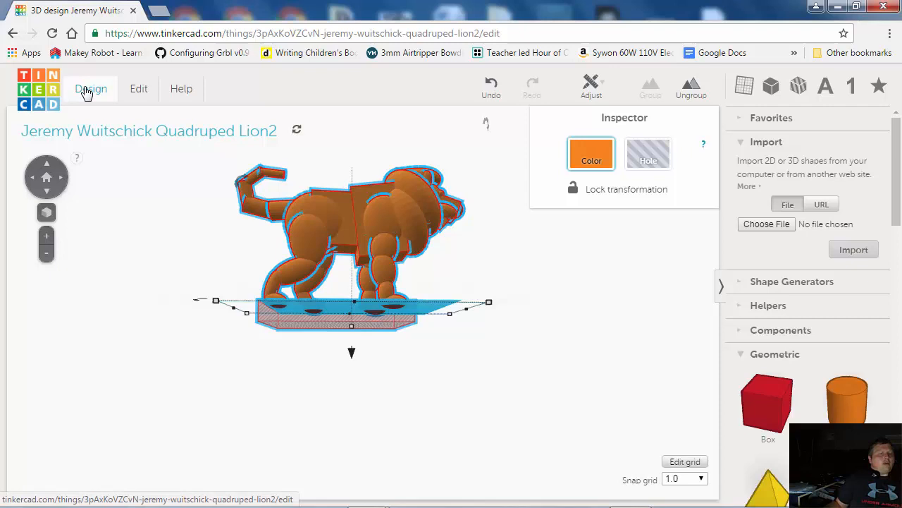
mouse_move(155, 278)
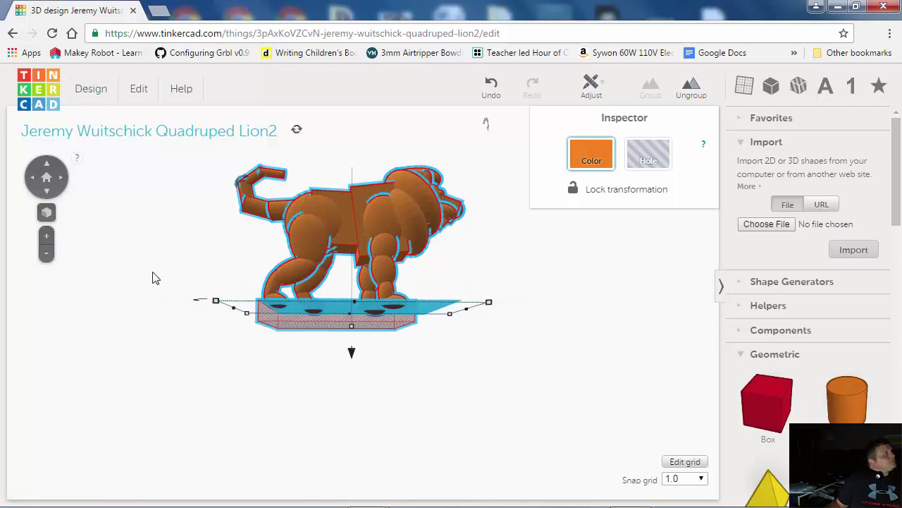
mouse_move(90, 88)
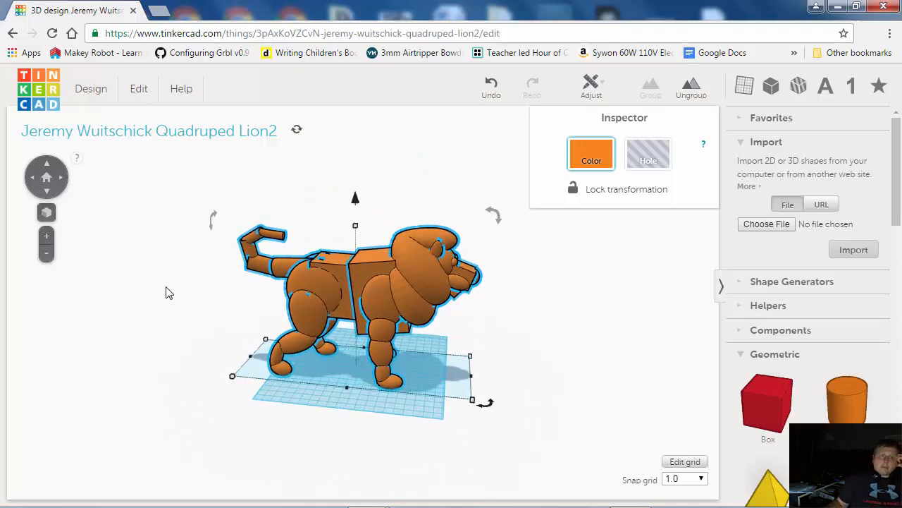
left_click(148, 326)
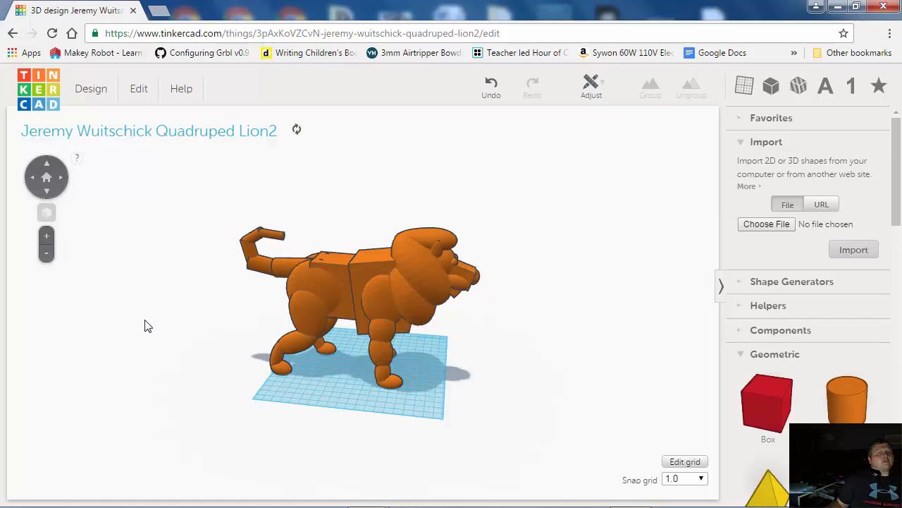
mouse_move(155, 314)
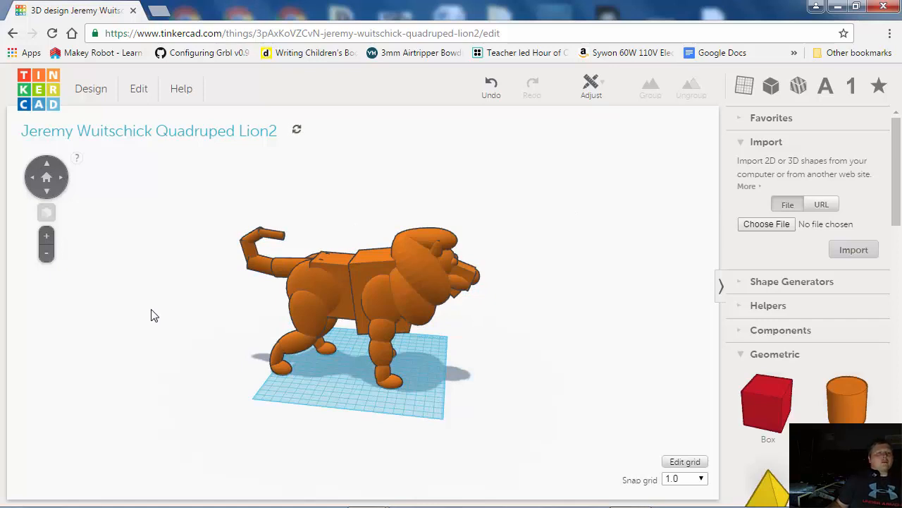
mouse_move(149, 314)
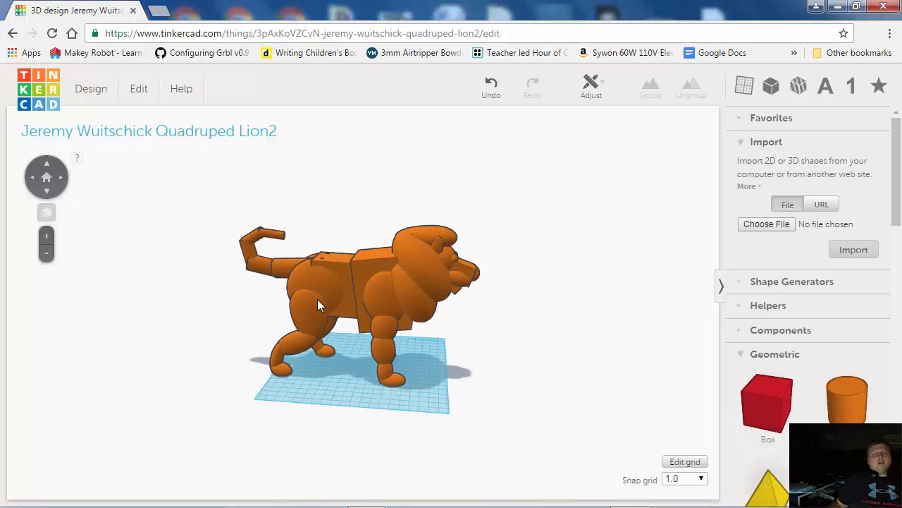
mouse_move(303, 412)
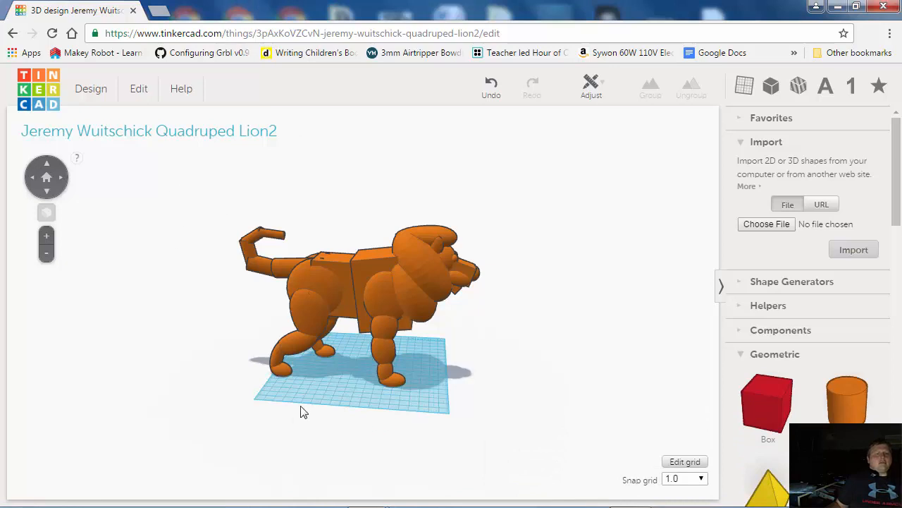
mouse_move(123, 116)
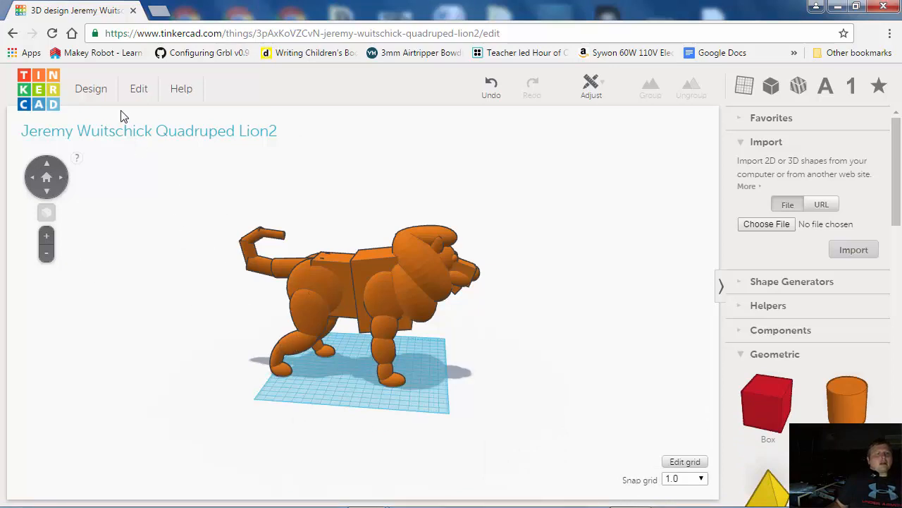
- Download the design for 3D printing as an .STL and bring up the downloaded file's options
left_click(91, 88)
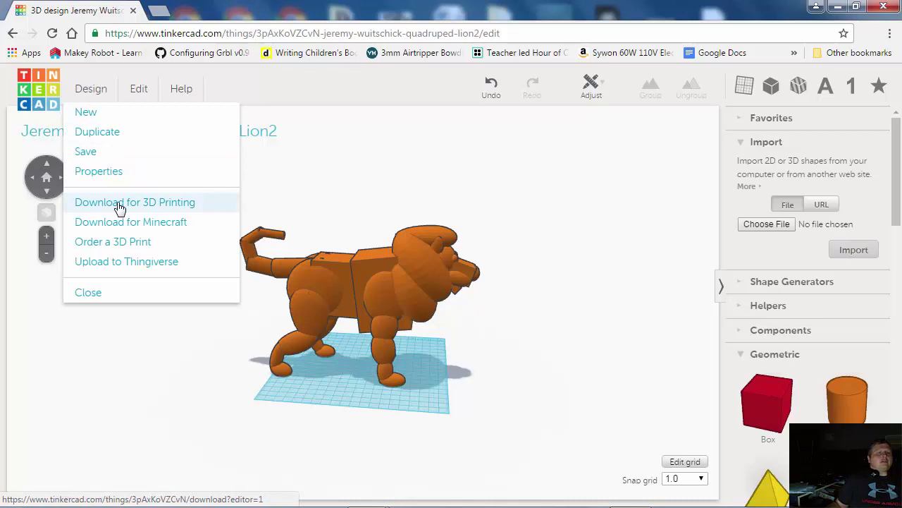
left_click(135, 202)
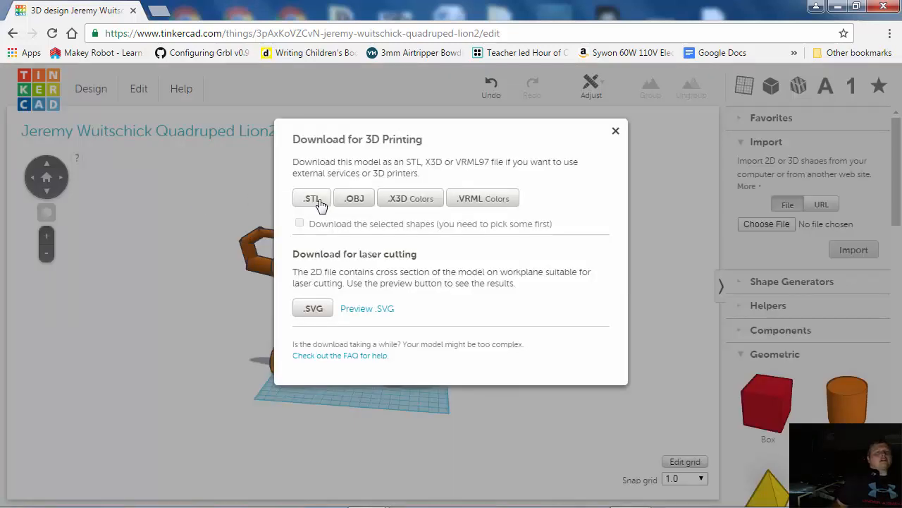
left_click(310, 197)
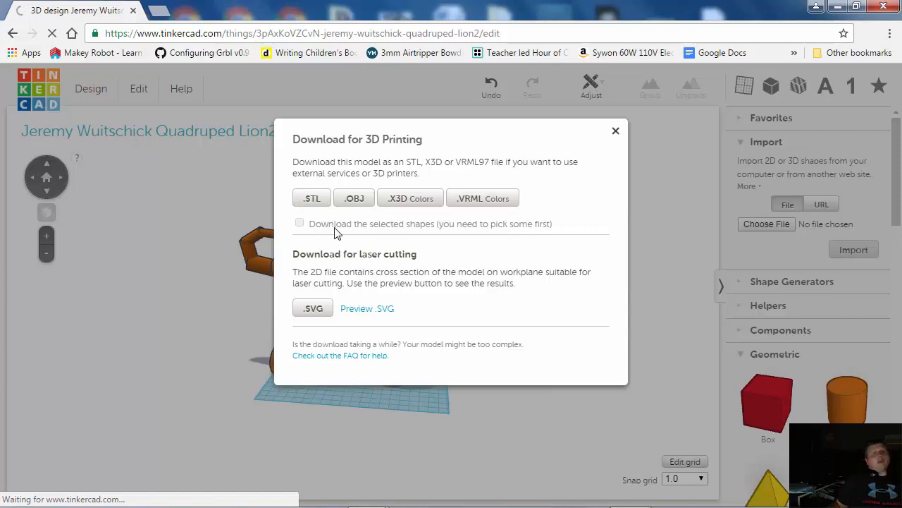
mouse_move(330, 231)
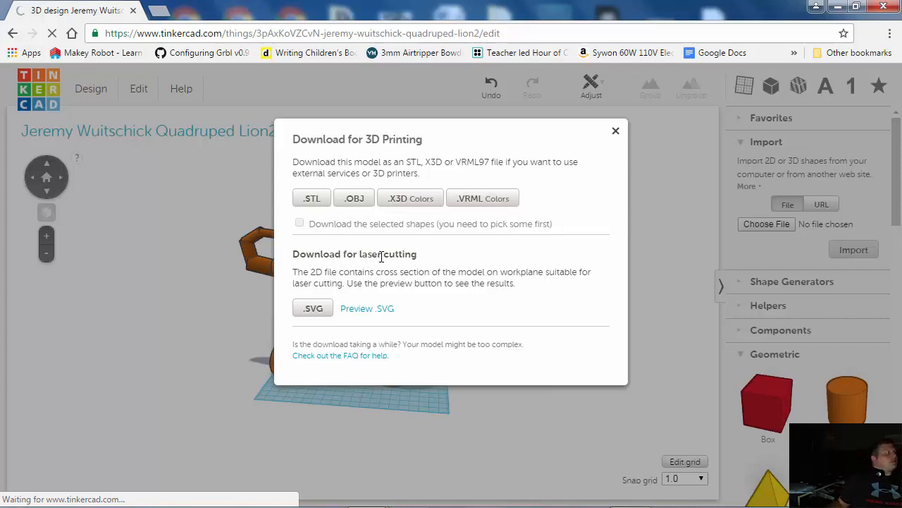
left_click(311, 197)
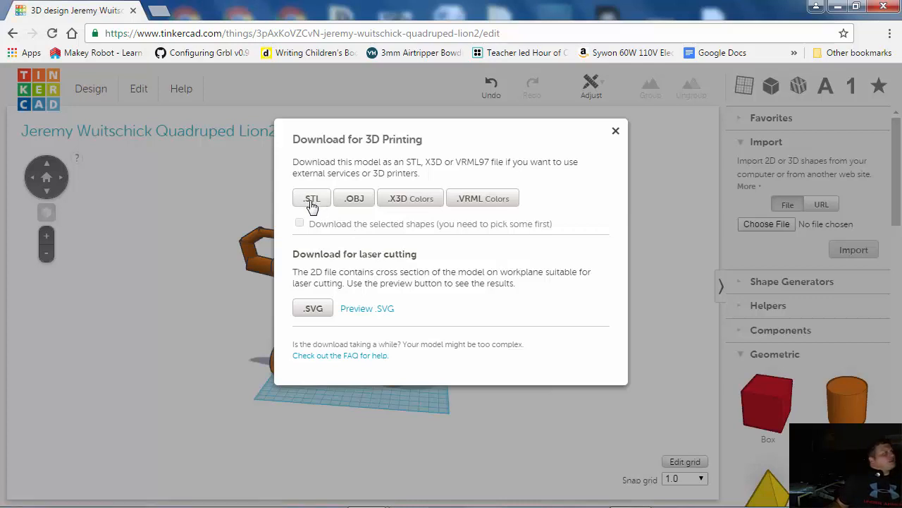
left_click(310, 197)
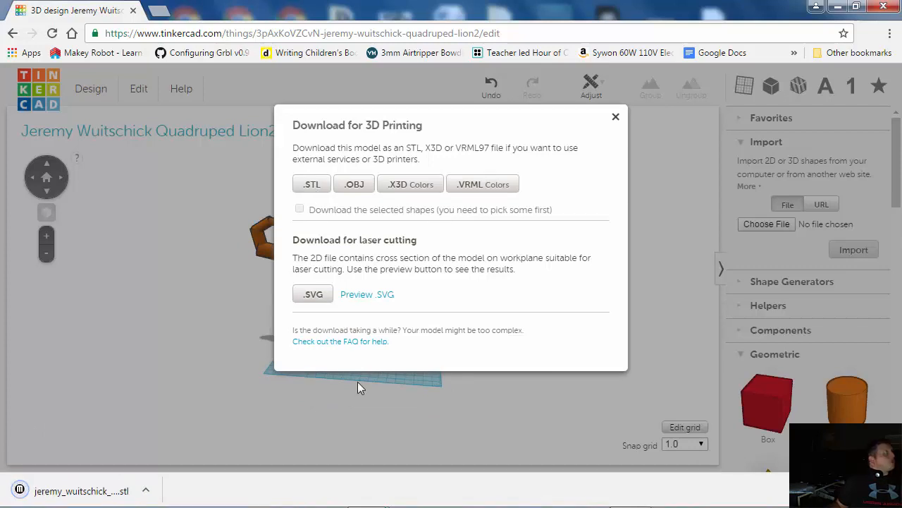
mouse_move(279, 457)
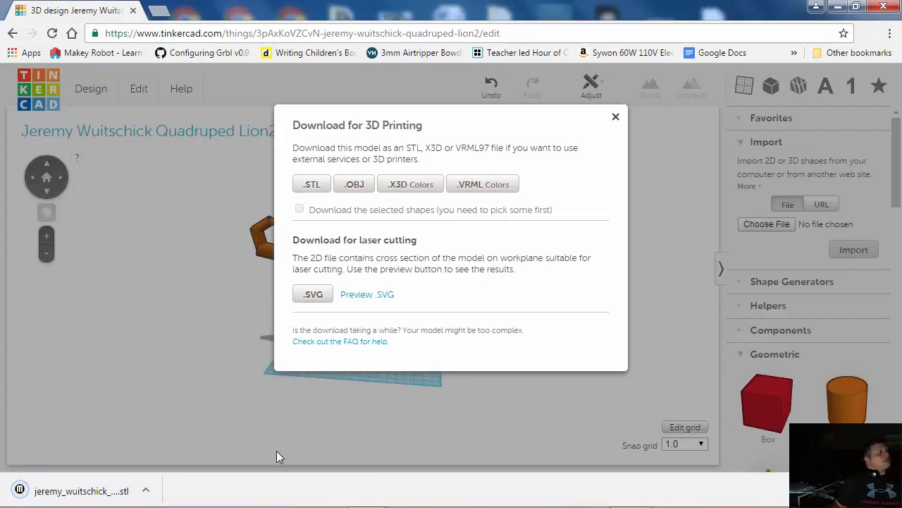
mouse_move(197, 471)
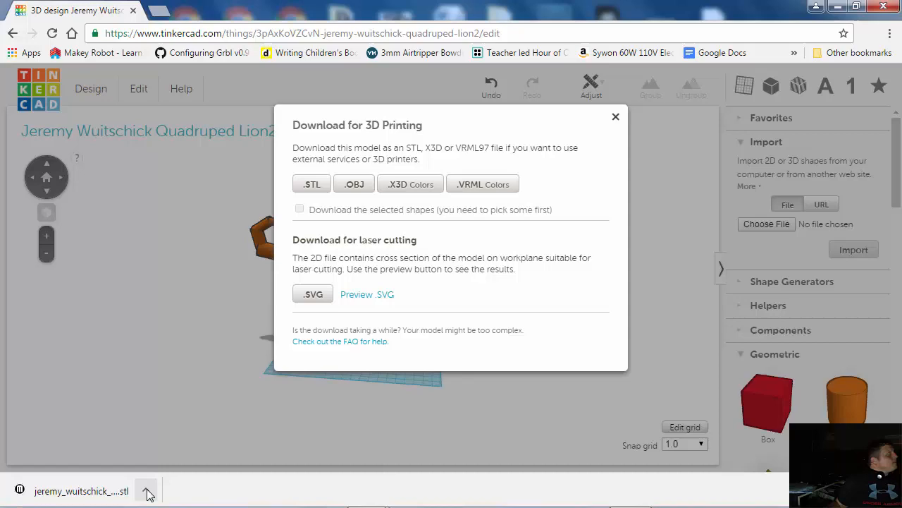
left_click(146, 490)
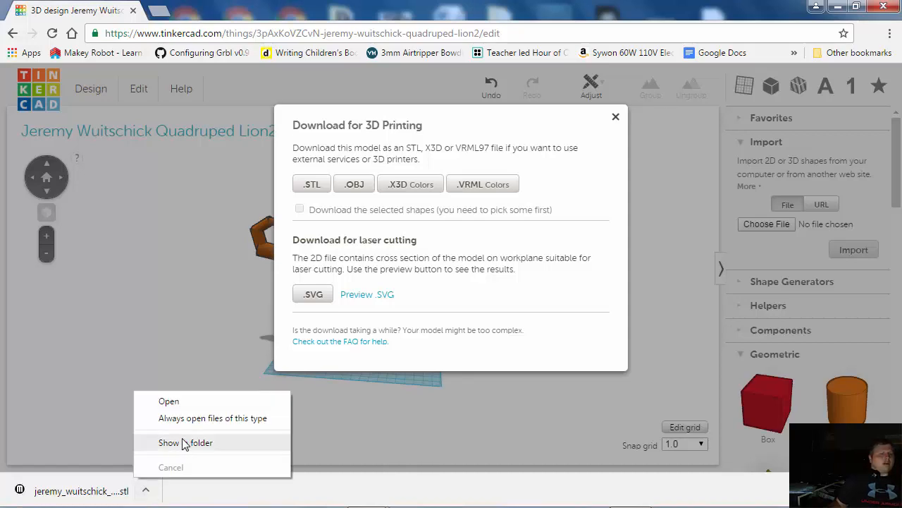
- Show the lion2 STL in the Downloads folder and copy it
left_click(186, 443)
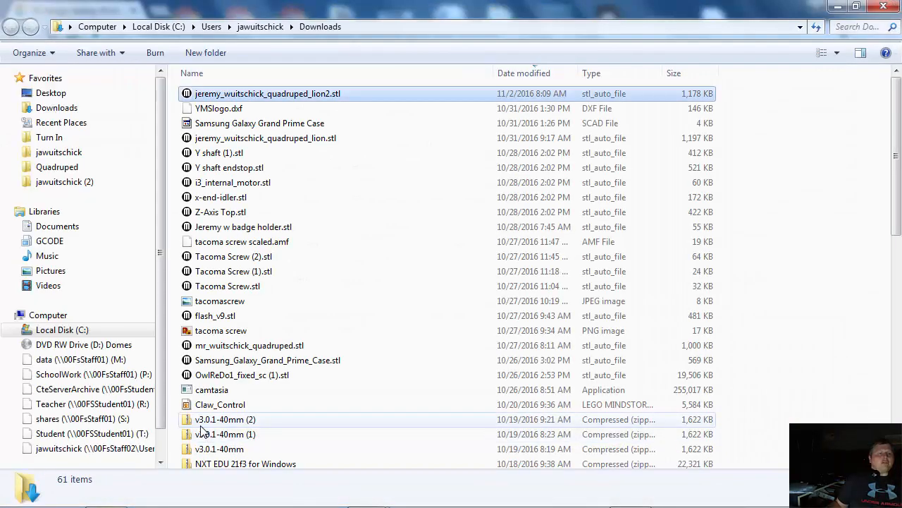
left_click(268, 93)
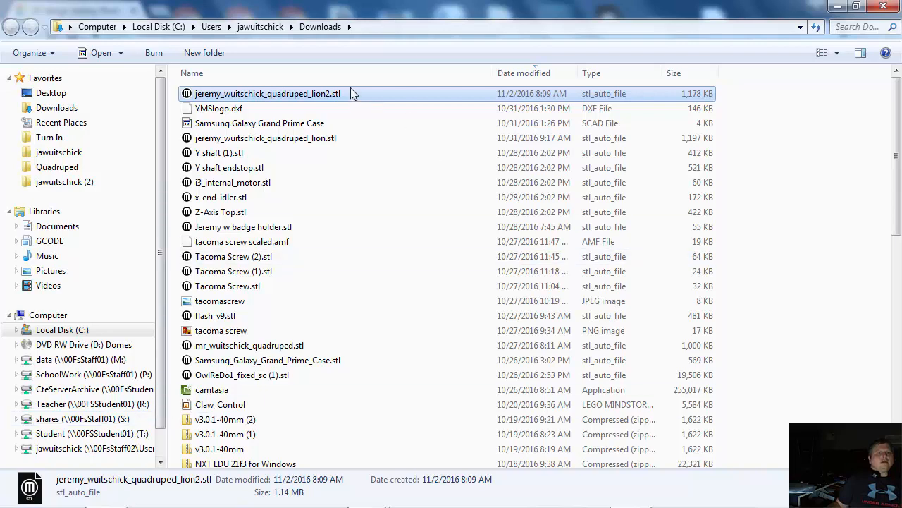
scroll("down", 3)
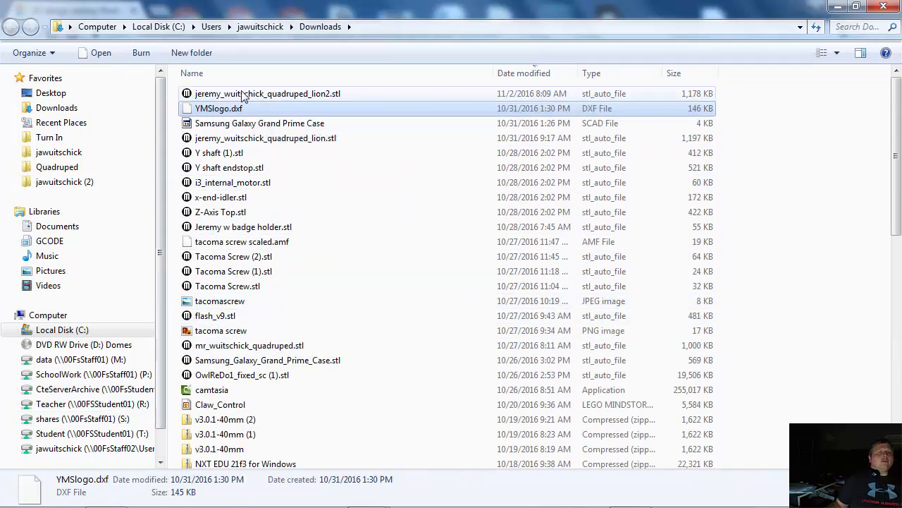
left_click(267, 93)
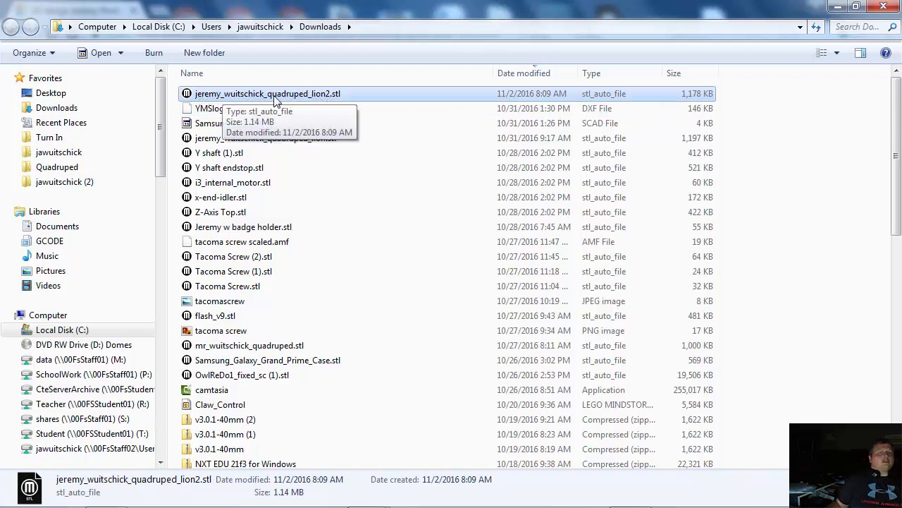
right_click(268, 93)
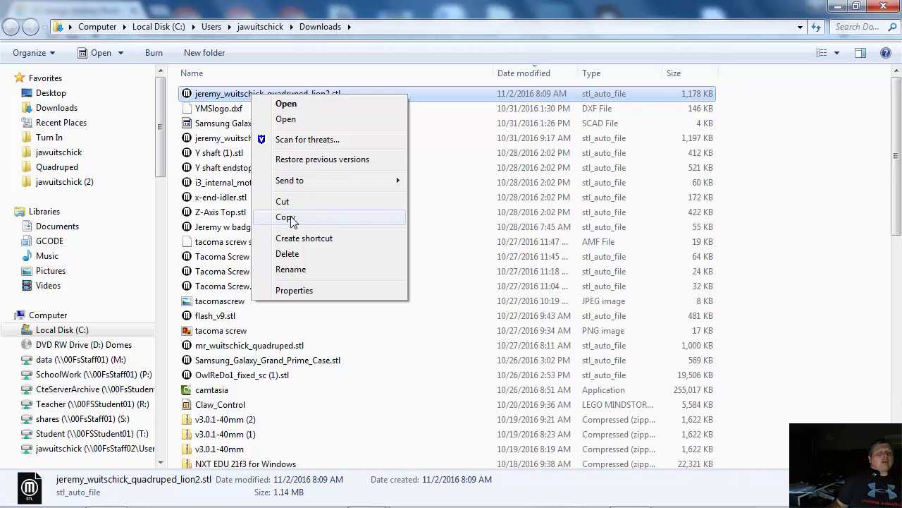
left_click(285, 217)
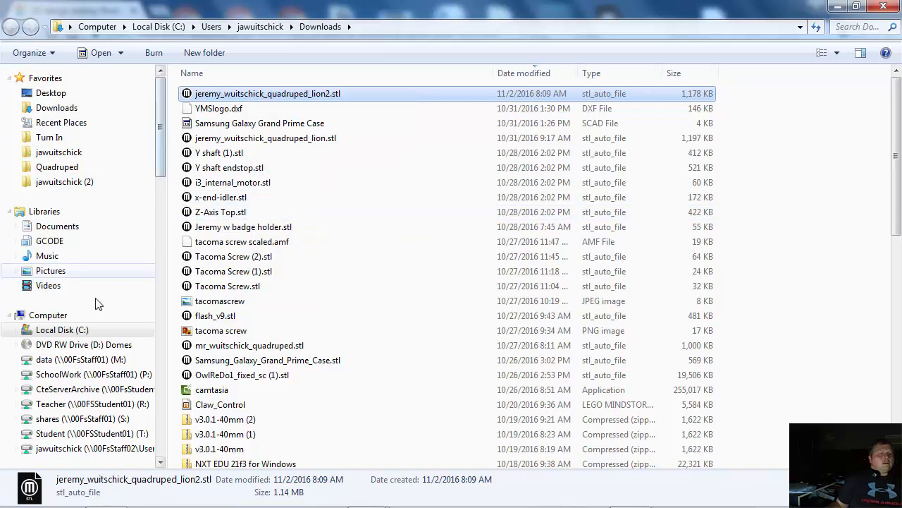
- Open the Teacher (R:) network drive and the teacher's jawuitschick folder
left_click(48, 315)
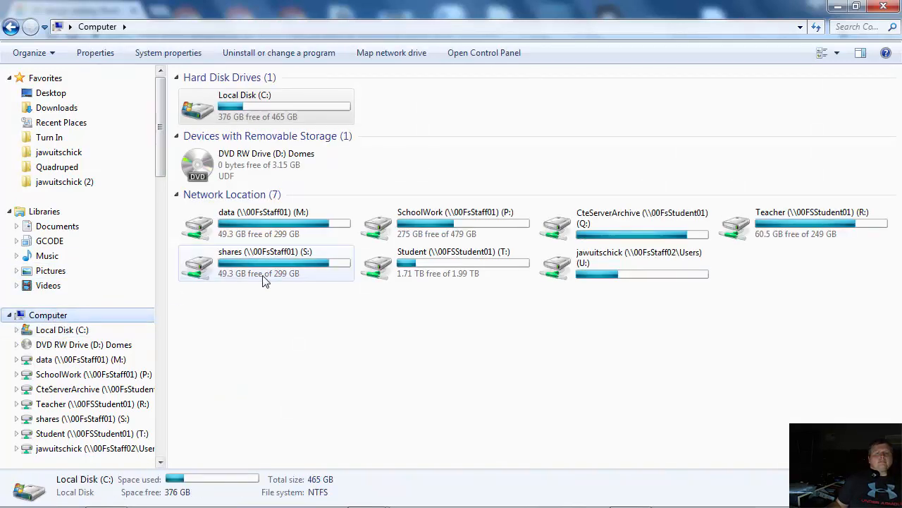
double_click(812, 212)
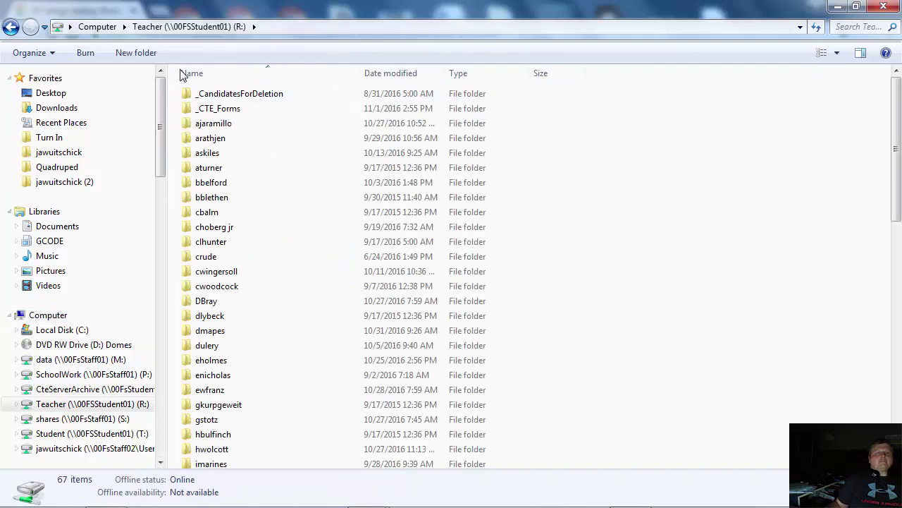
left_click(217, 163)
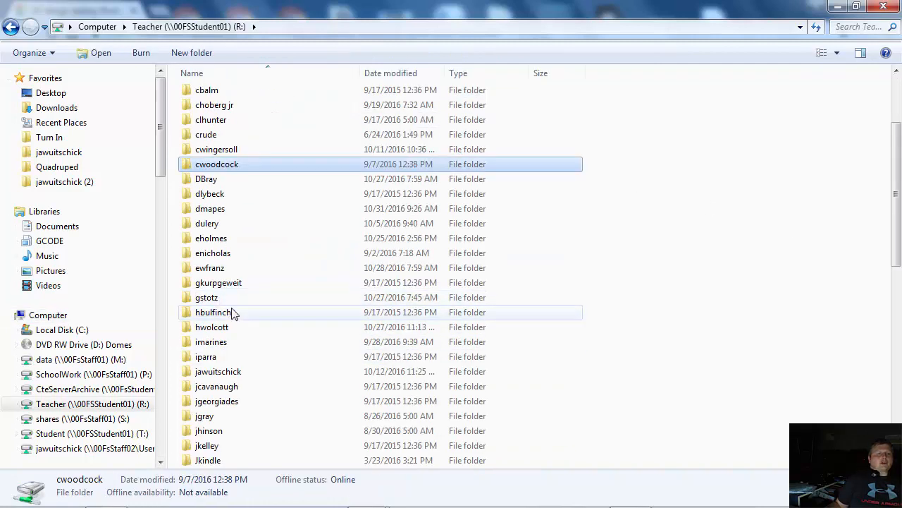
left_click(218, 372)
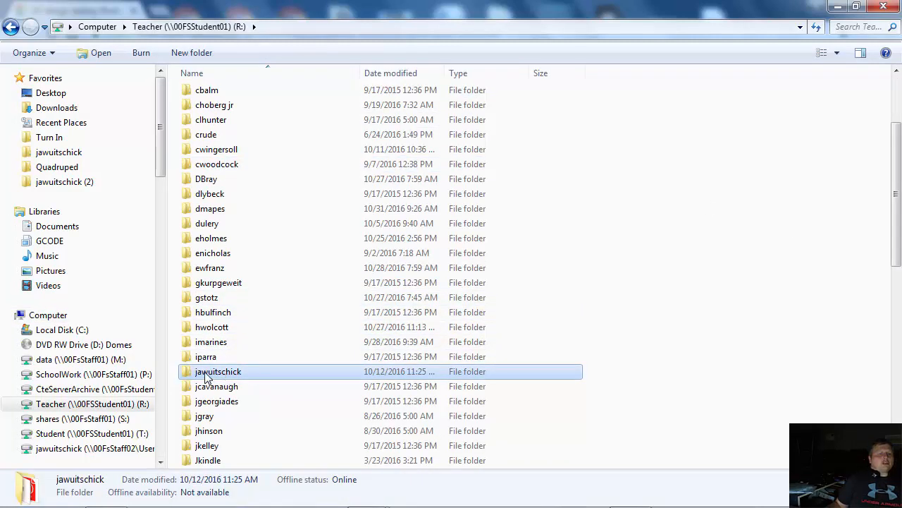
double_click(217, 371)
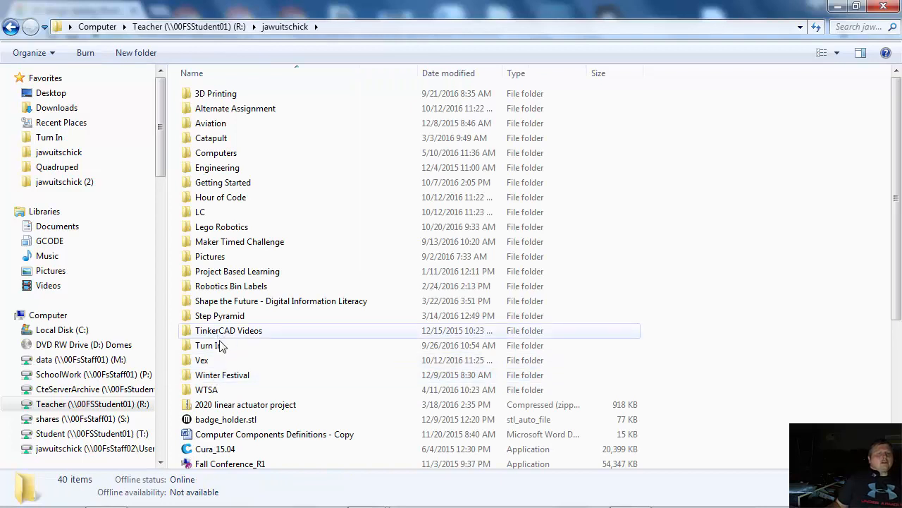
- Open Turn In, then 1st Period, and bring up its context menu for pasting
double_click(205, 344)
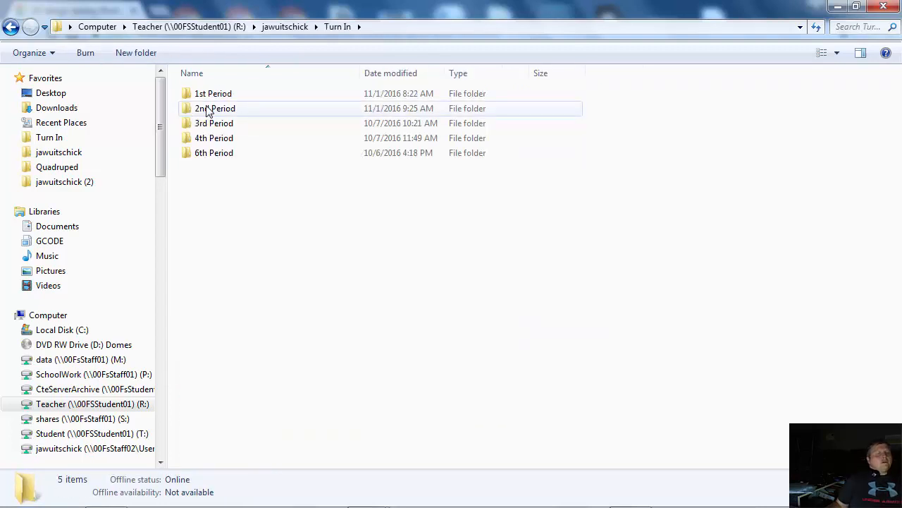
left_click(215, 93)
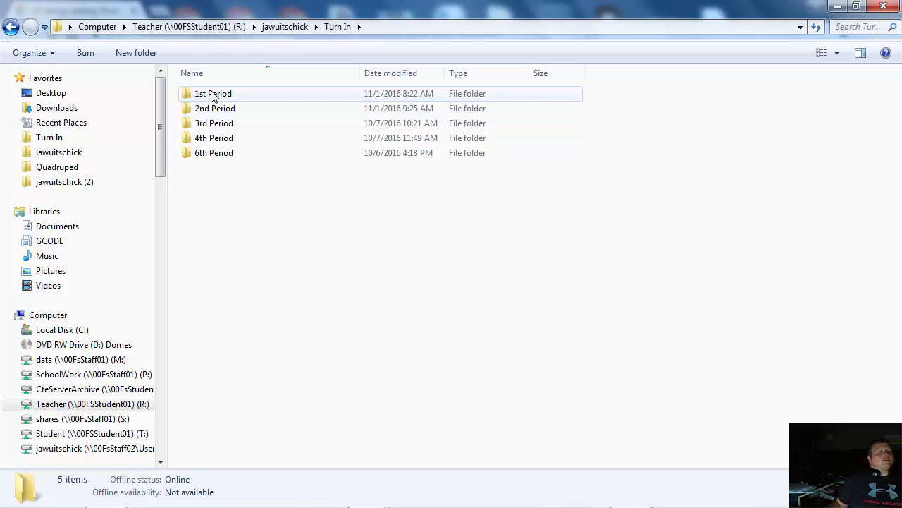
double_click(213, 94)
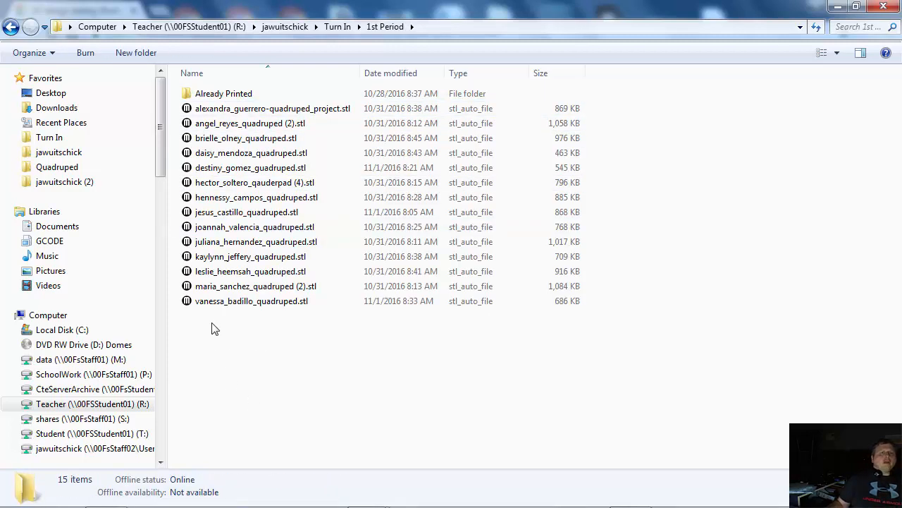
right_click(214, 327)
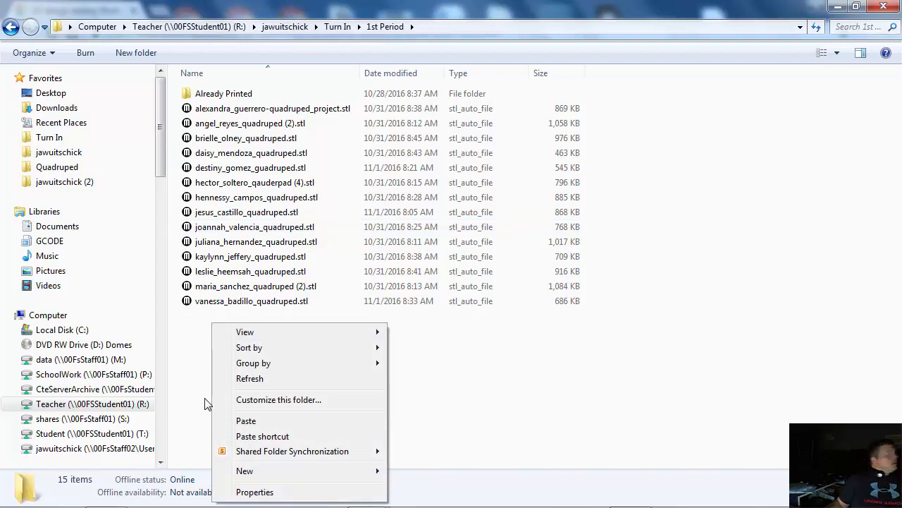
mouse_move(220, 409)
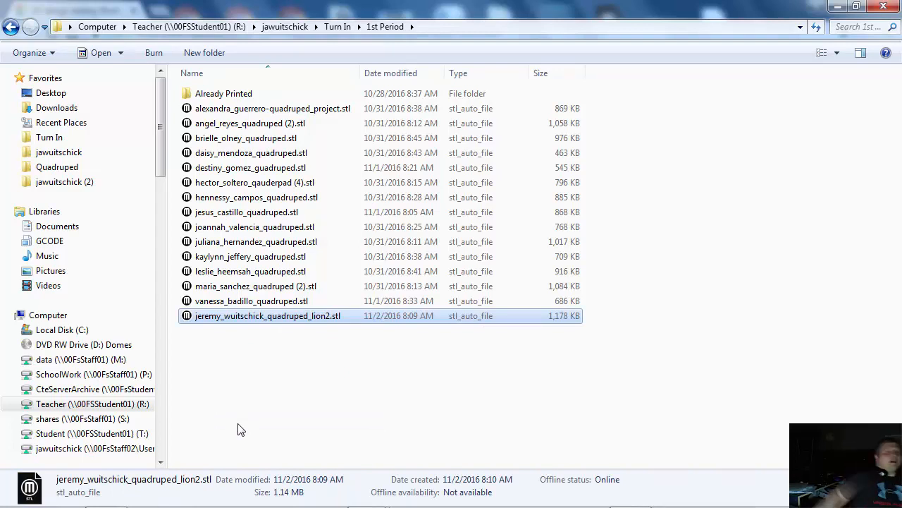
mouse_move(235, 320)
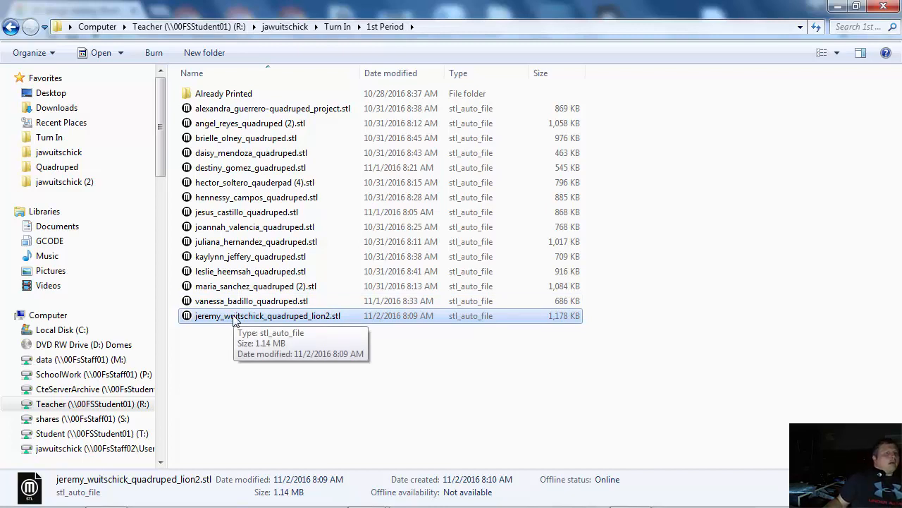
mouse_move(237, 319)
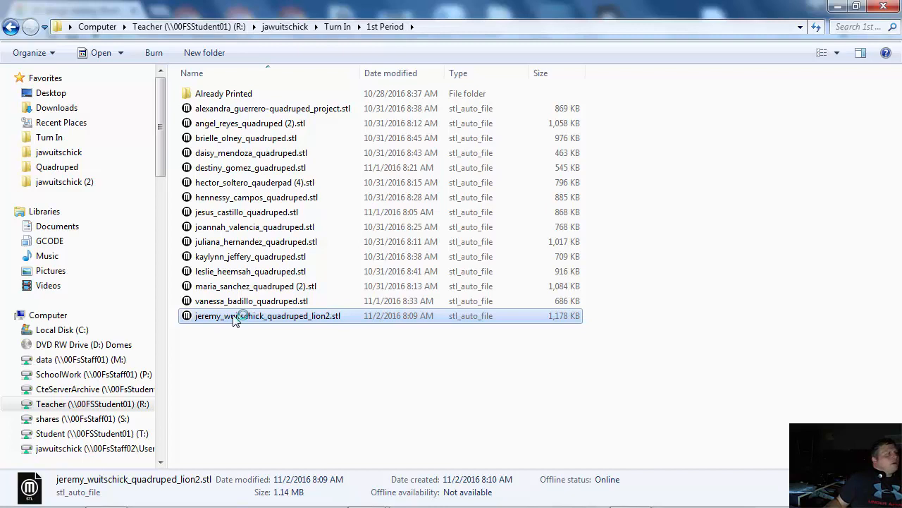
mouse_move(197, 325)
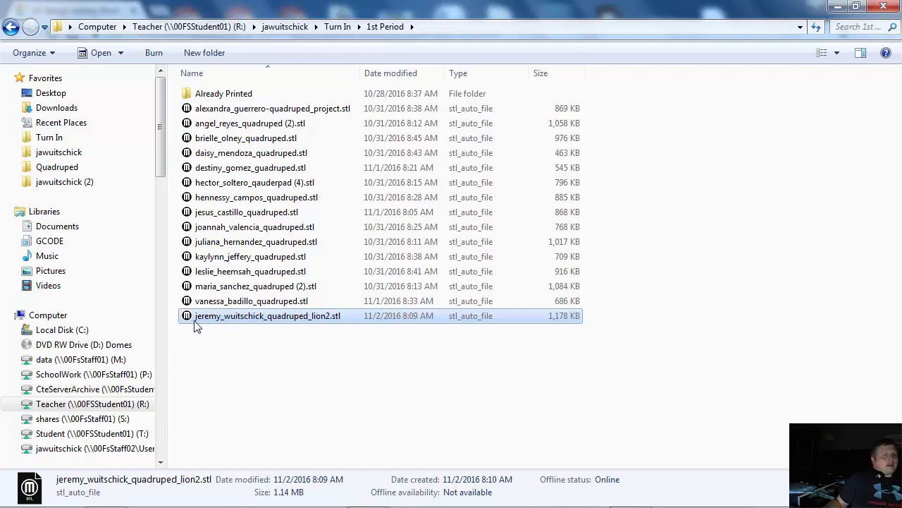
- Preview the lion2 STL in MakerBot Desktop, scale it to fit the build volume, and close without saving
double_click(268, 316)
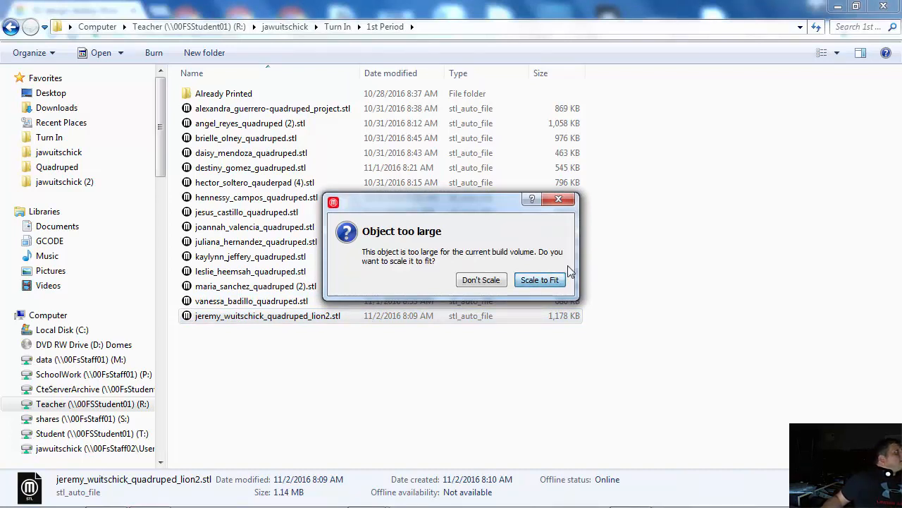
left_click(540, 280)
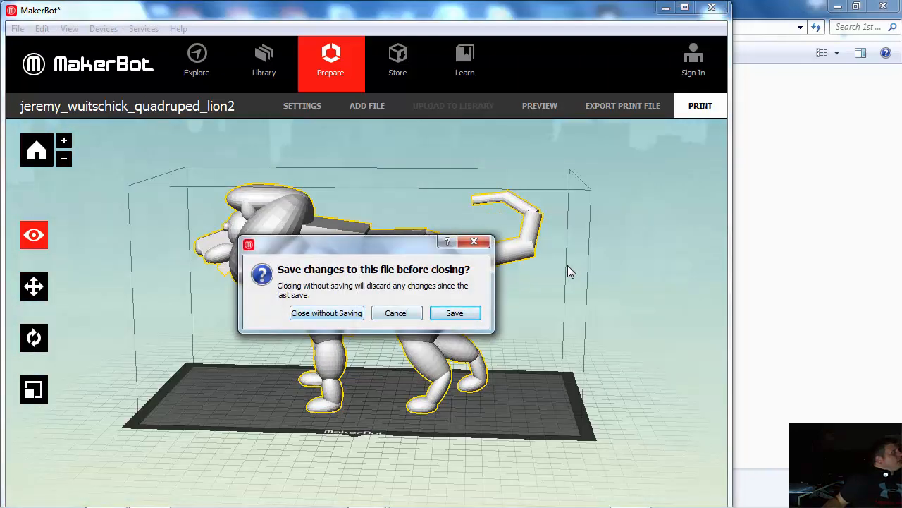
left_click(327, 313)
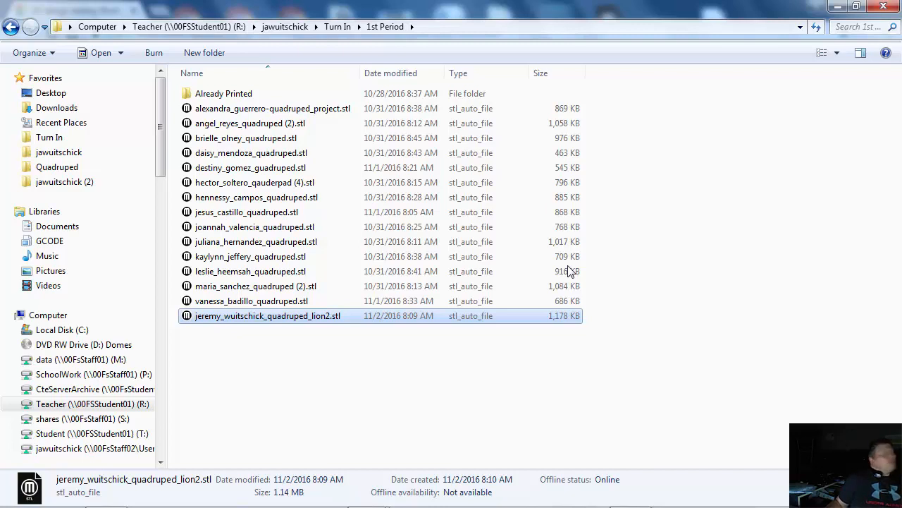
mouse_move(268, 316)
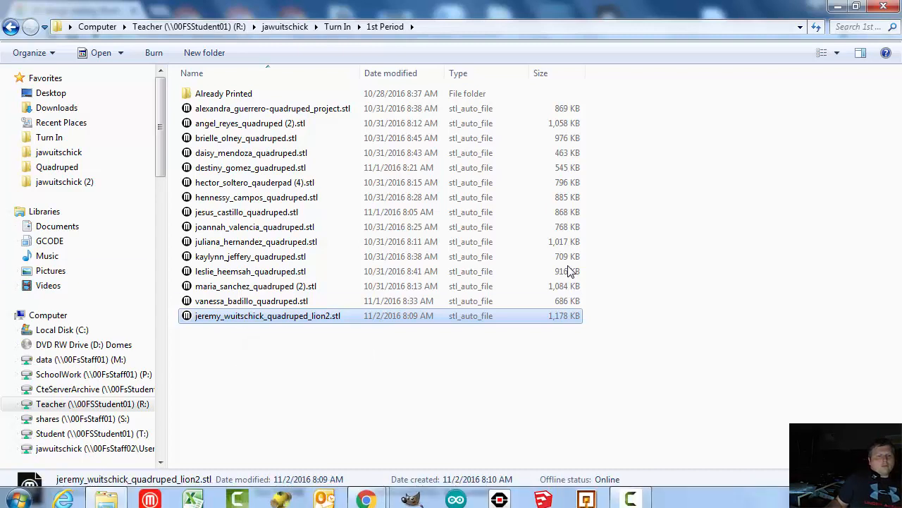
mouse_move(106, 494)
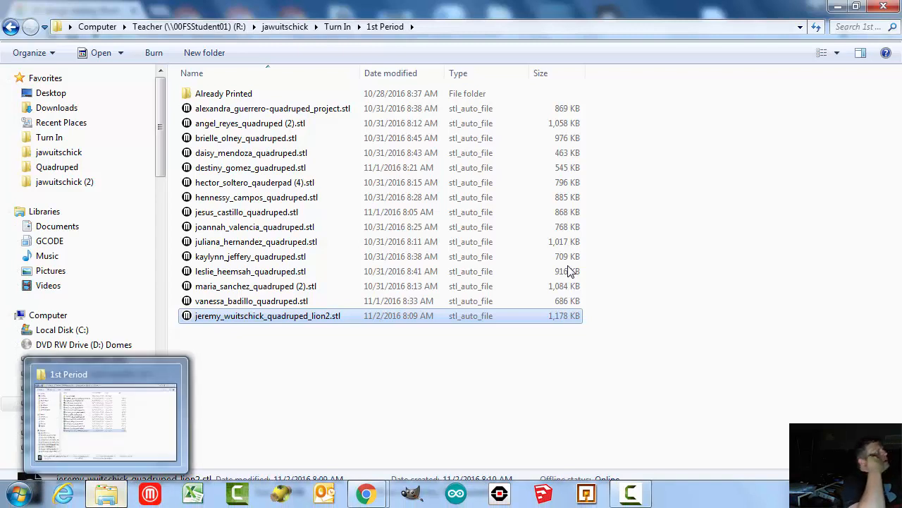